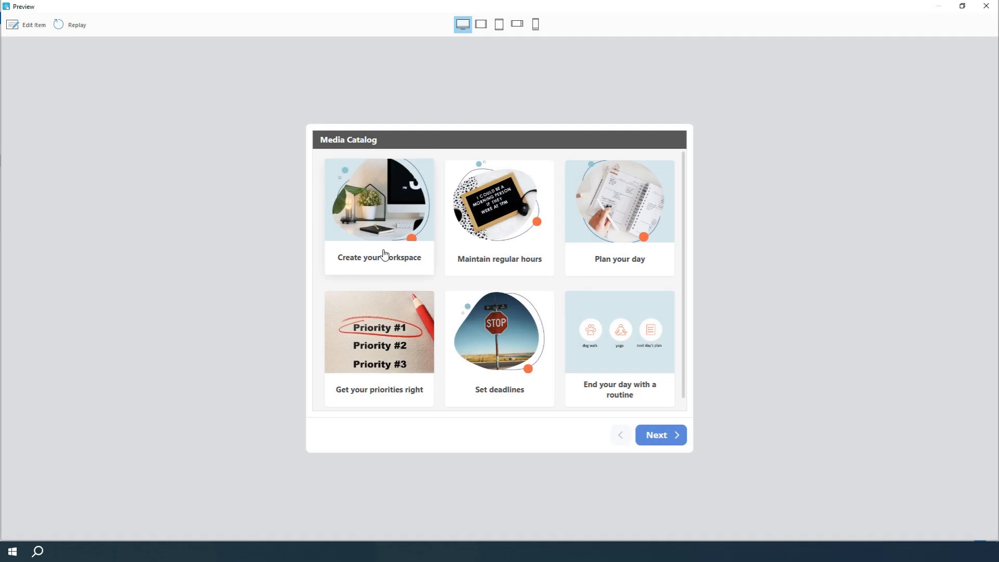
# Step: Preview the workspace, regular hours and priorities cards, closing each one
pyautogui.click(379, 215)
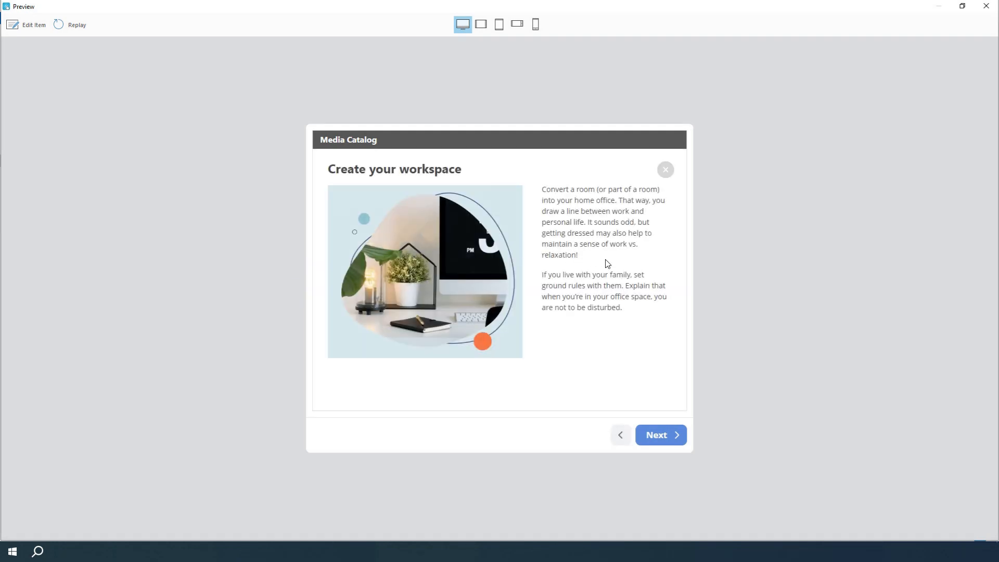
pyautogui.click(665, 169)
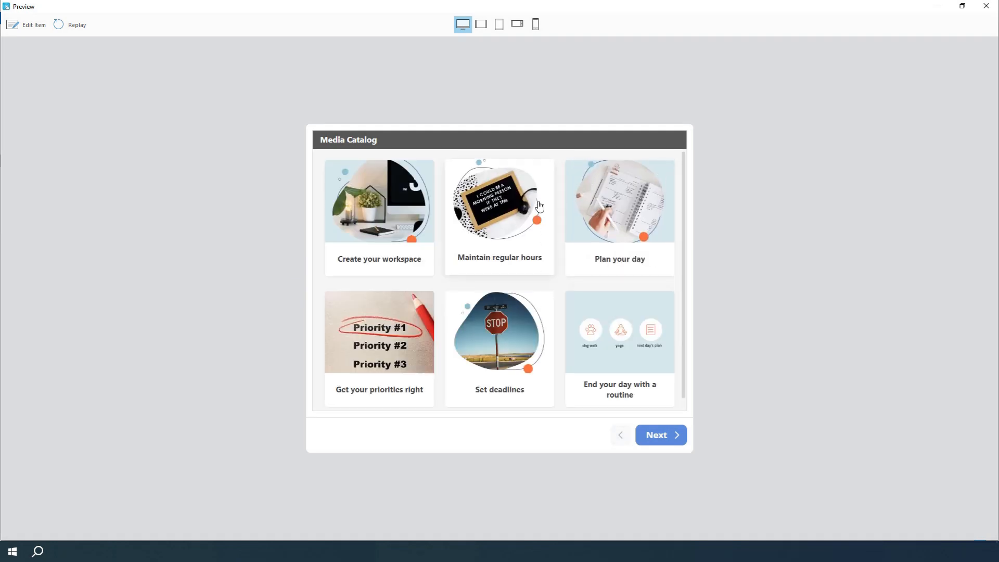
pyautogui.click(499, 201)
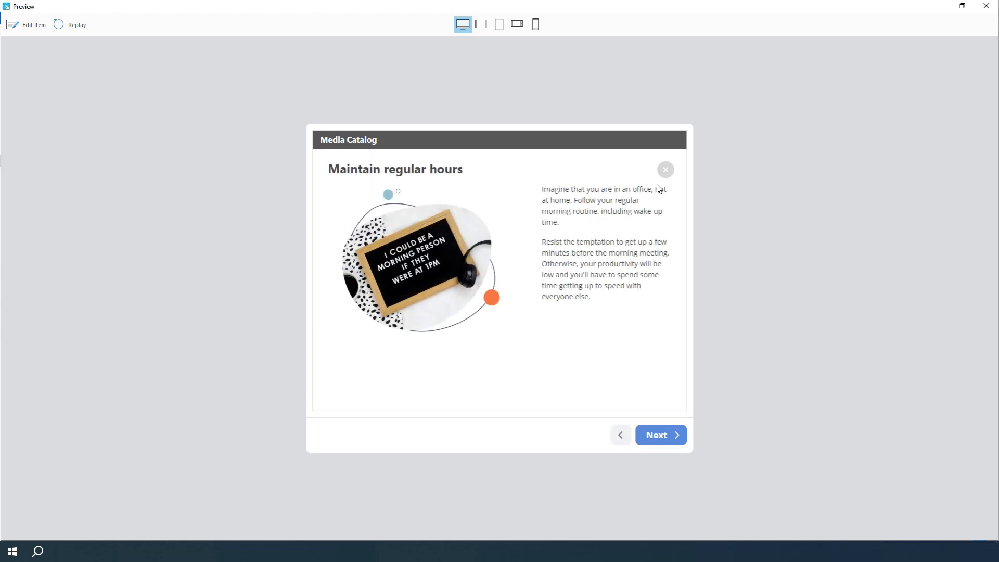
pyautogui.click(665, 170)
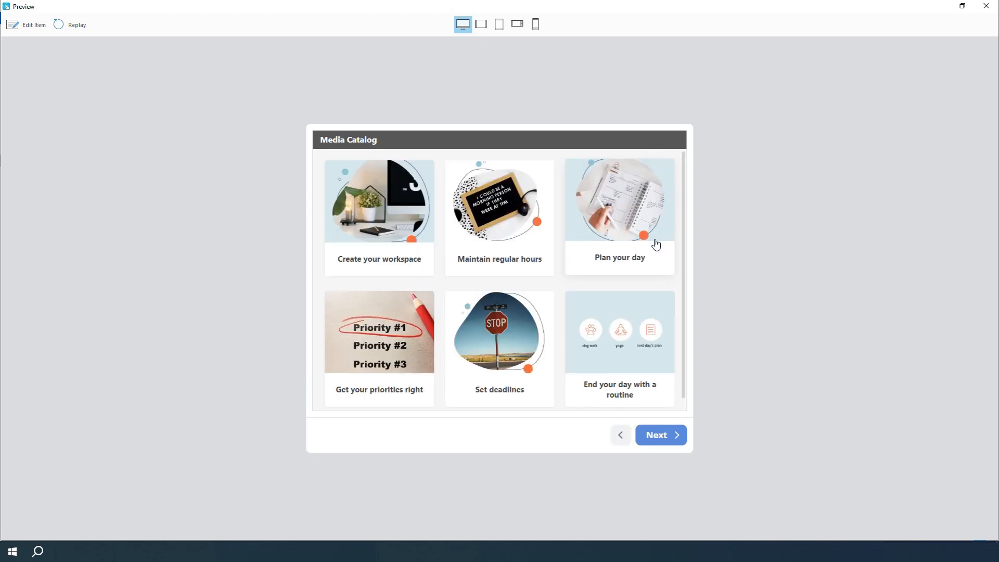
pyautogui.moveTo(670, 178)
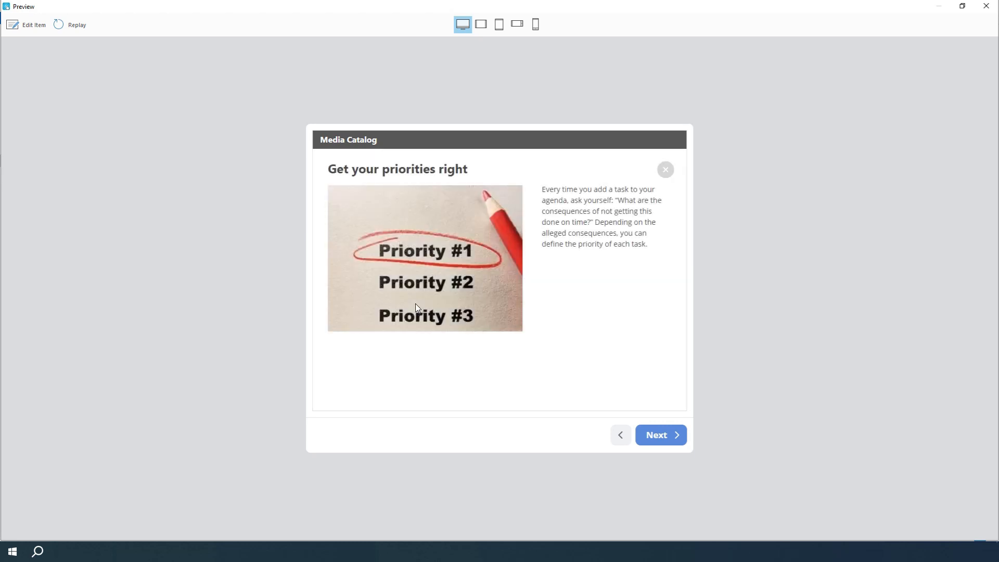
pyautogui.click(665, 169)
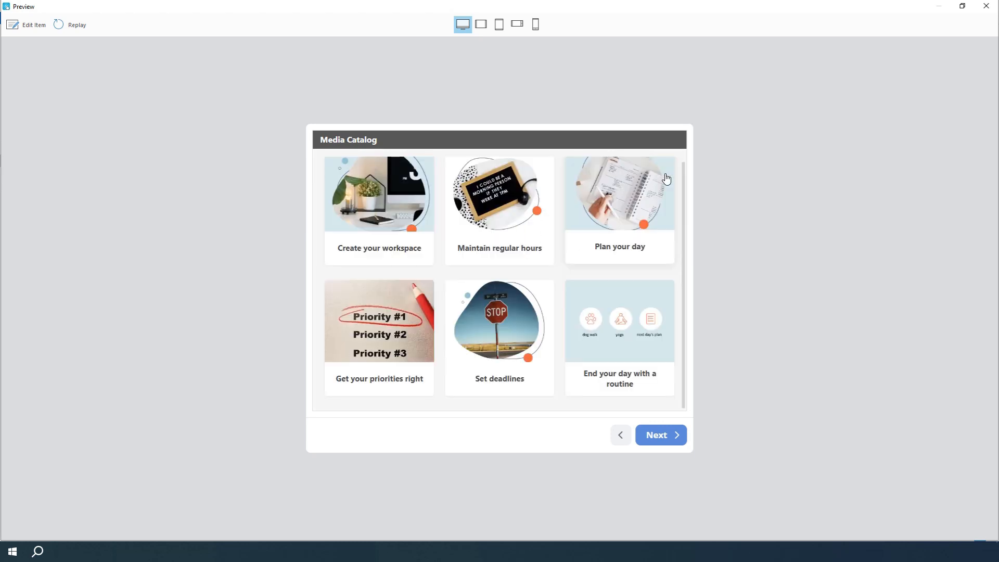
# Step: Relaunch iSpring Suite and start a new interaction from the Interactions quick-start options
pyautogui.click(499, 24)
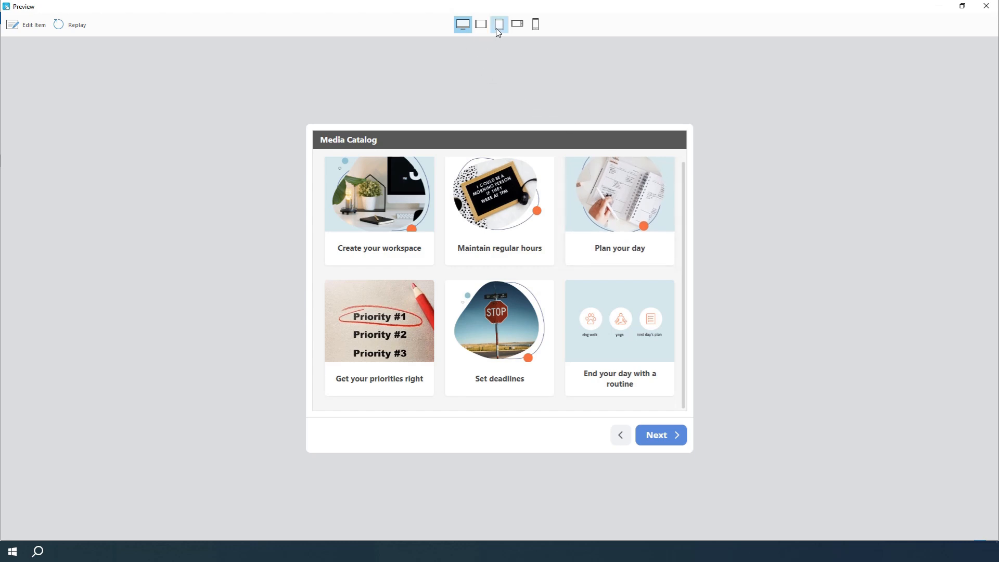
pyautogui.click(535, 24)
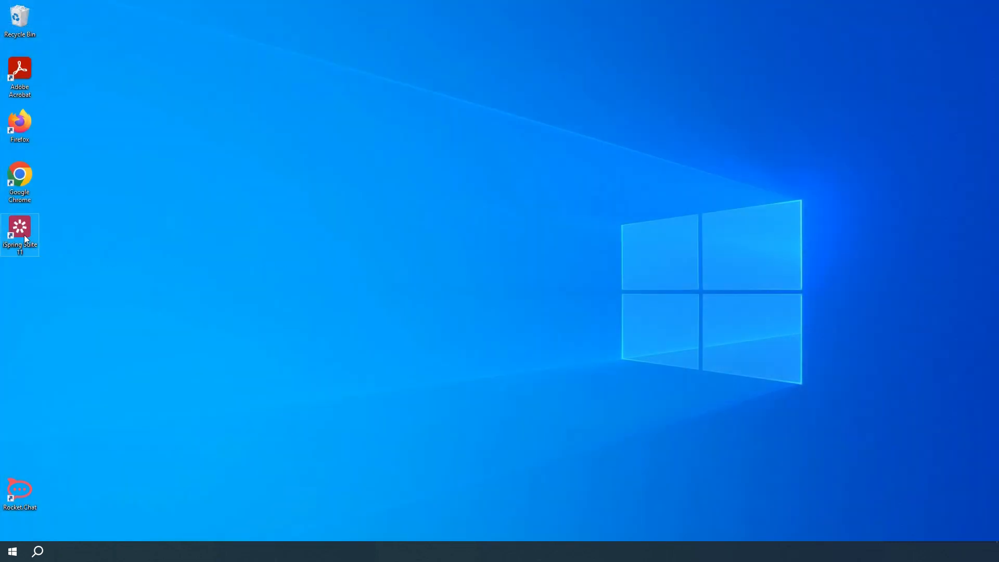
pyautogui.doubleClick(20, 229)
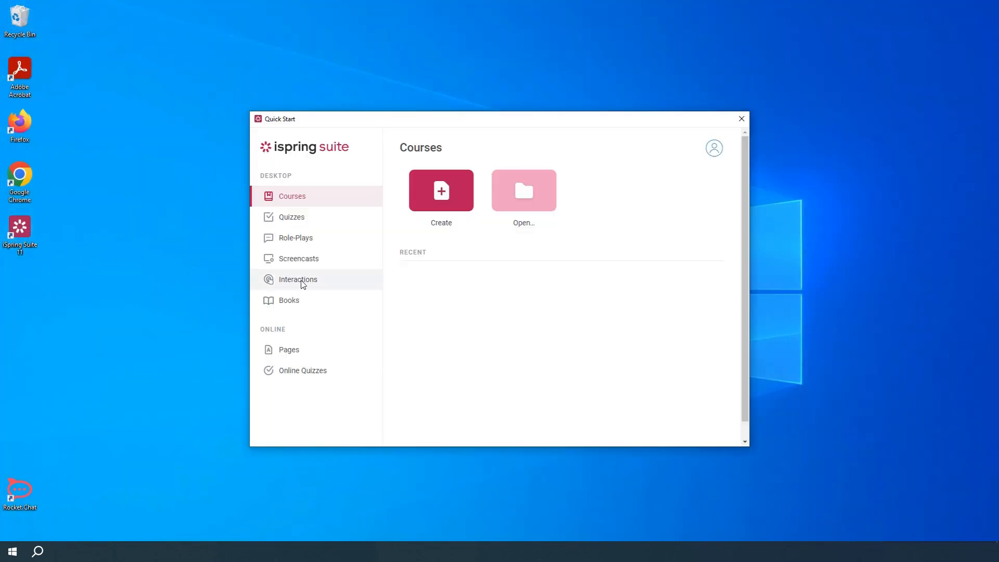
pyautogui.click(296, 279)
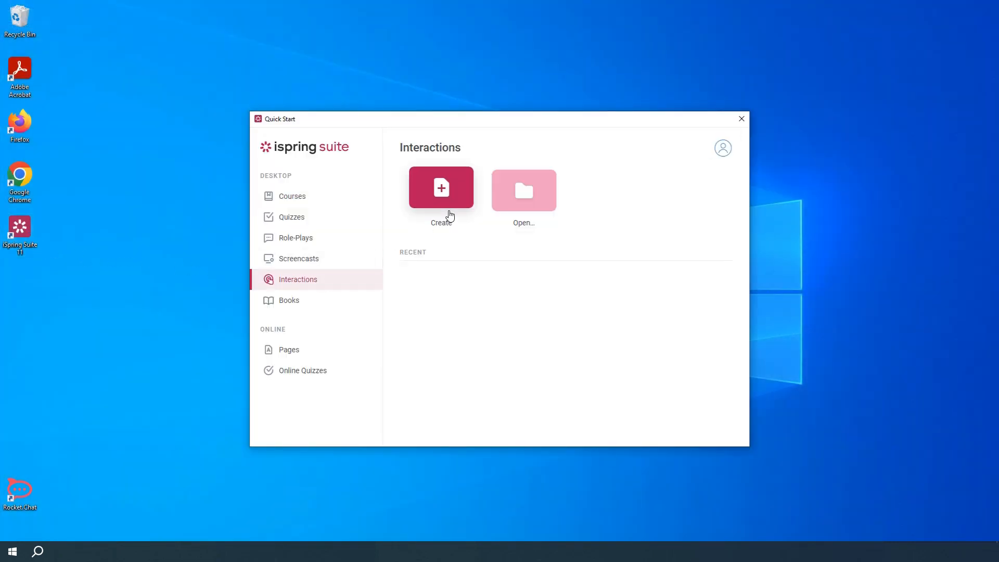
pyautogui.click(441, 186)
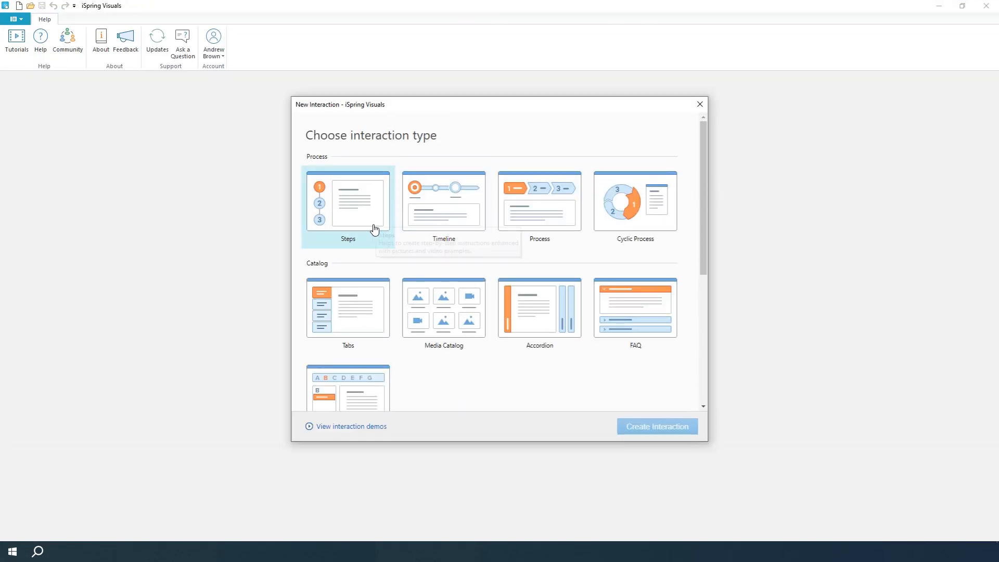
# Step: Scroll the interaction types down to the Accordion thumbnail in the Catalog group
pyautogui.scroll(-3)
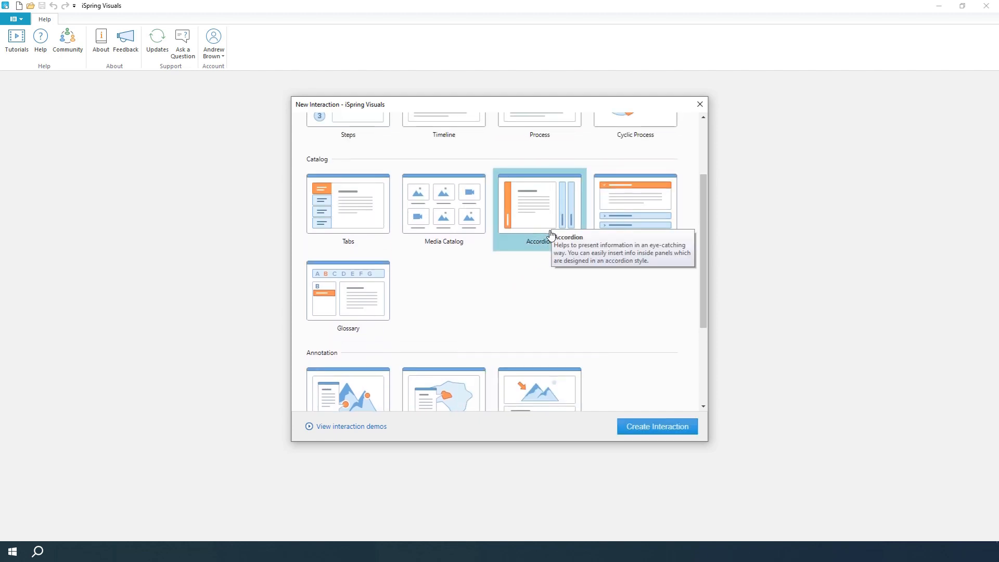
# Step: Create the Accordion interaction and retitle its first panel 'Kanban method'
pyautogui.click(657, 427)
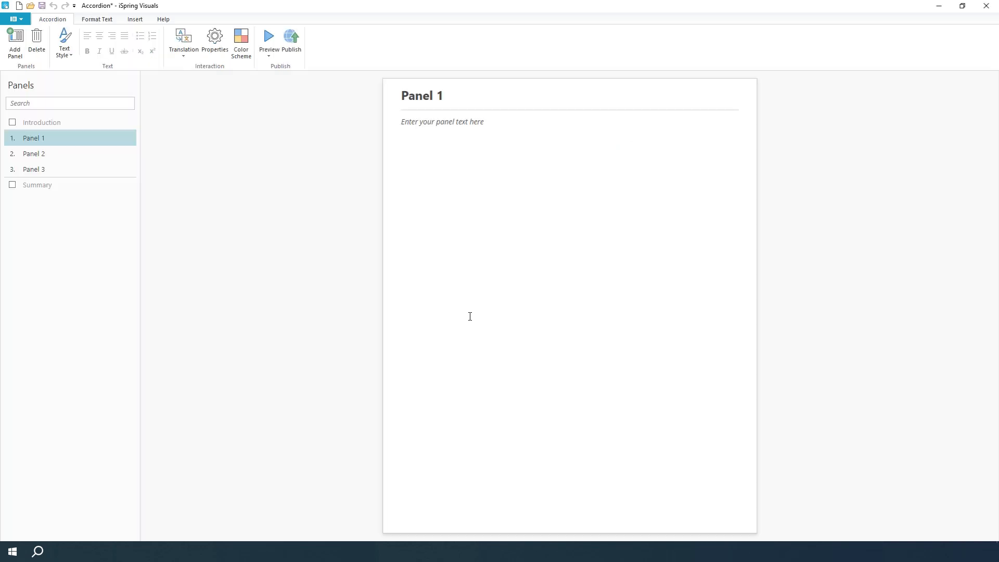
pyautogui.doubleClick(436, 96)
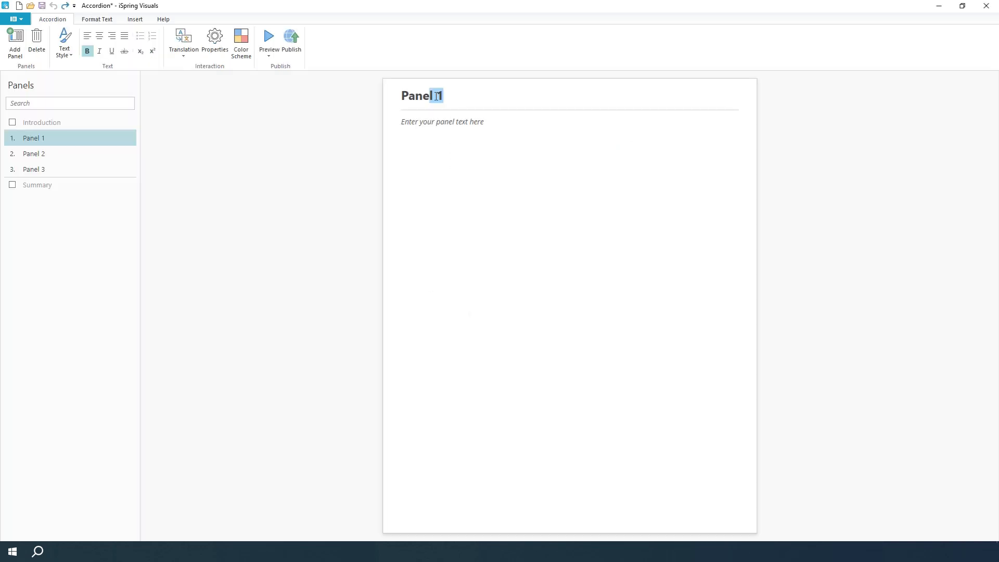
pyautogui.write('Kanban method')
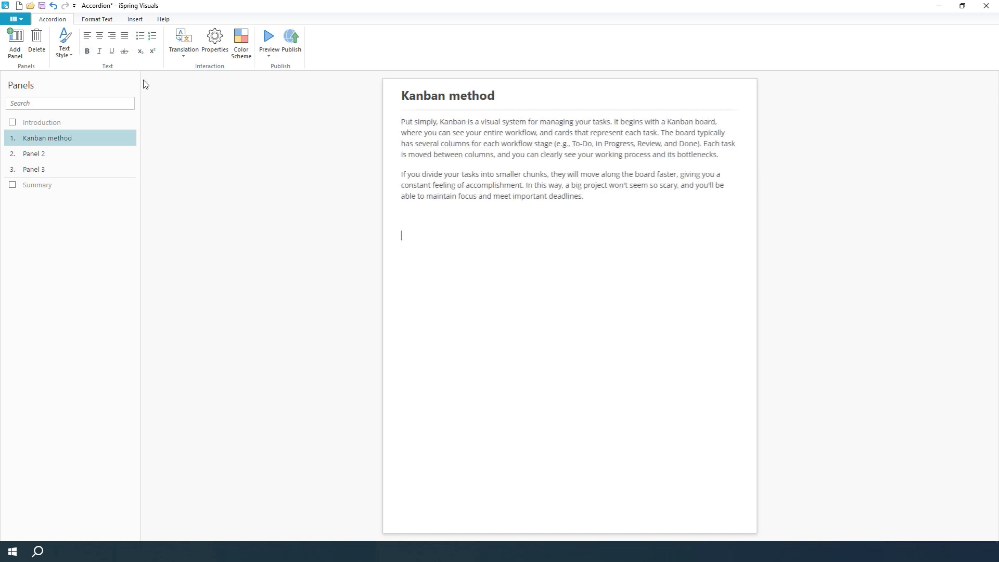
# Step: Insert the Kanban board picture below the panel's two paragraphs
pyautogui.click(134, 19)
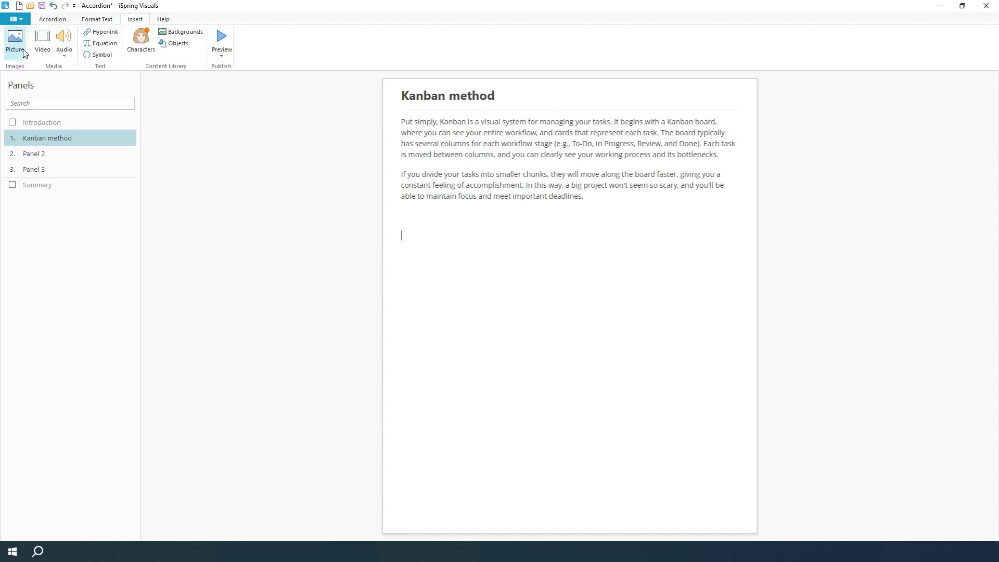
pyautogui.click(14, 38)
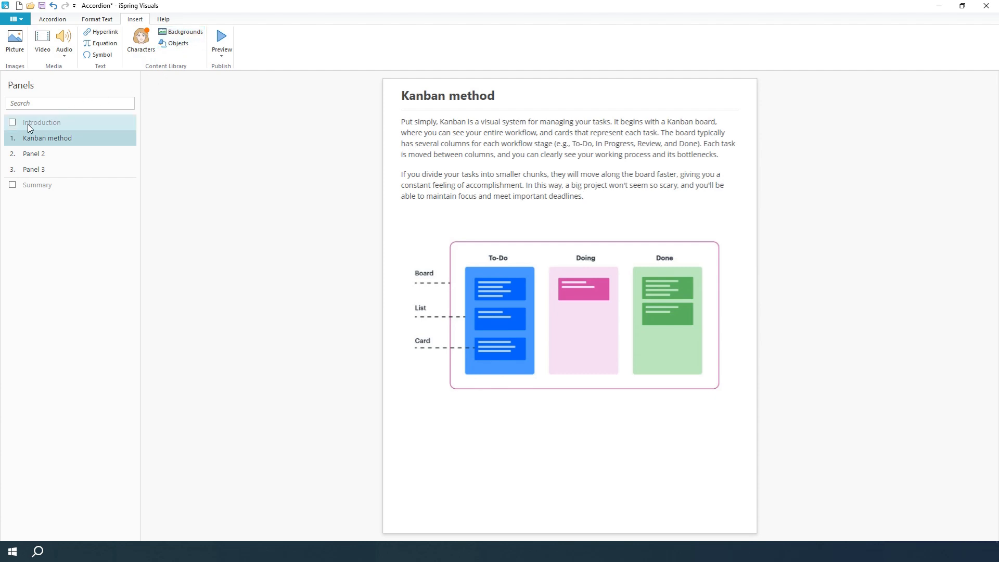
# Step: Enable the Introduction page, switch it off again and return to accordion editing
pyautogui.click(12, 123)
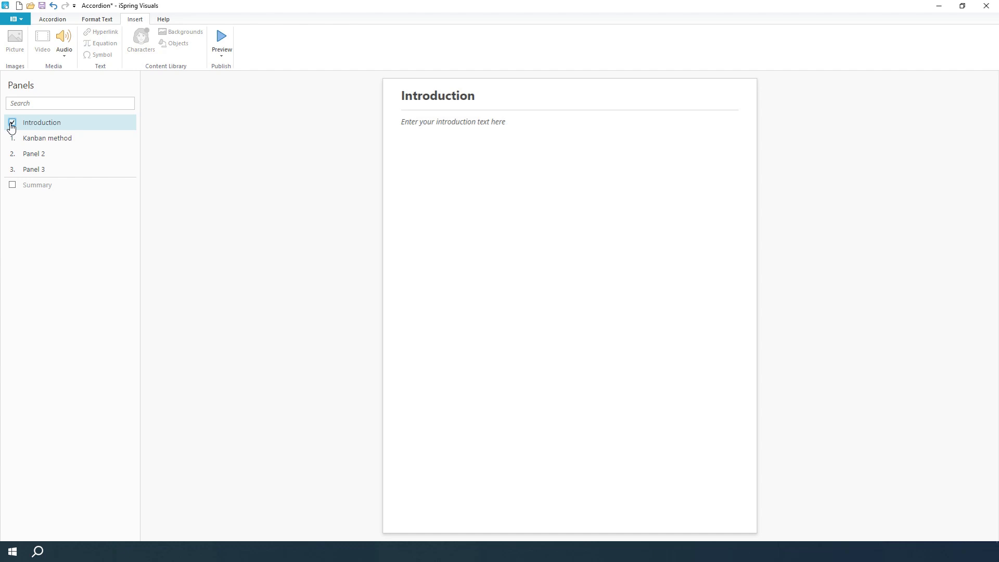
pyautogui.click(11, 123)
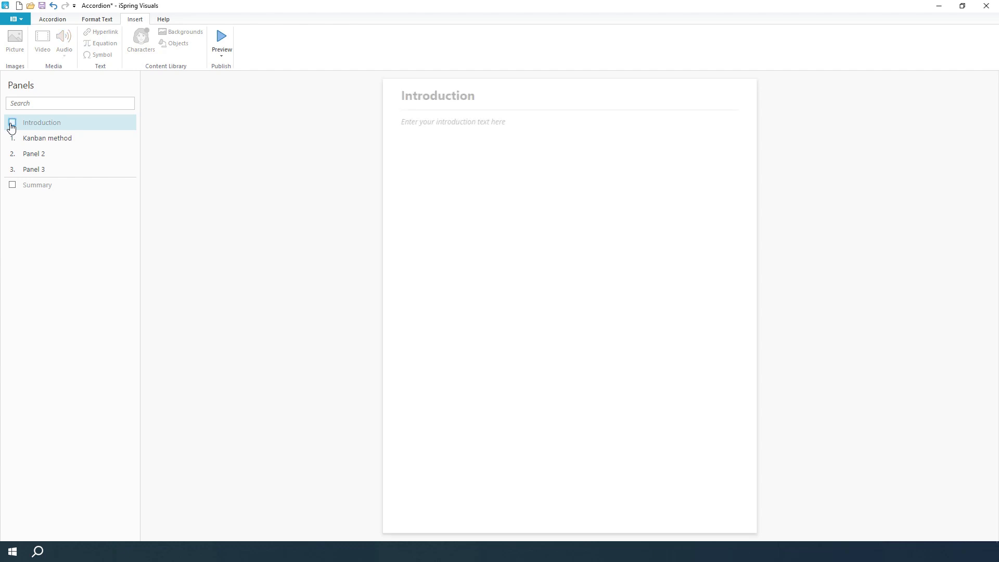
pyautogui.click(52, 19)
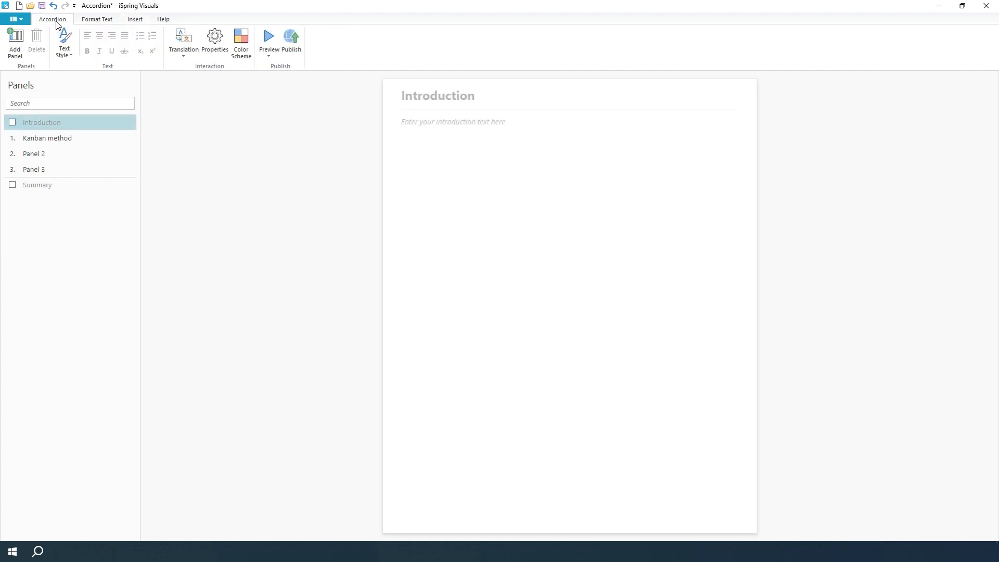
pyautogui.click(15, 42)
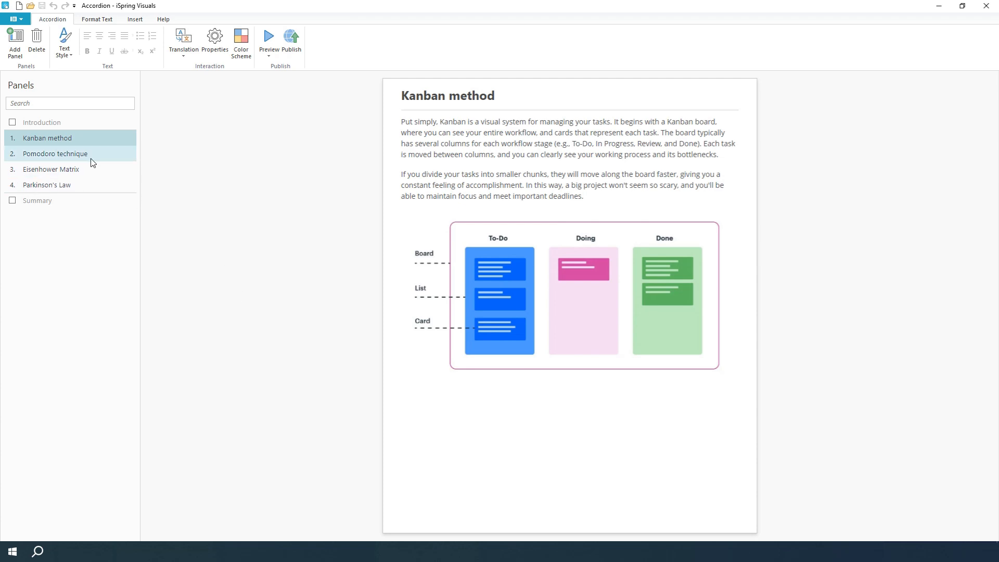
# Step: Review the Eisenhower Matrix and Parkinson's Law panels' text and diagrams
pyautogui.click(51, 169)
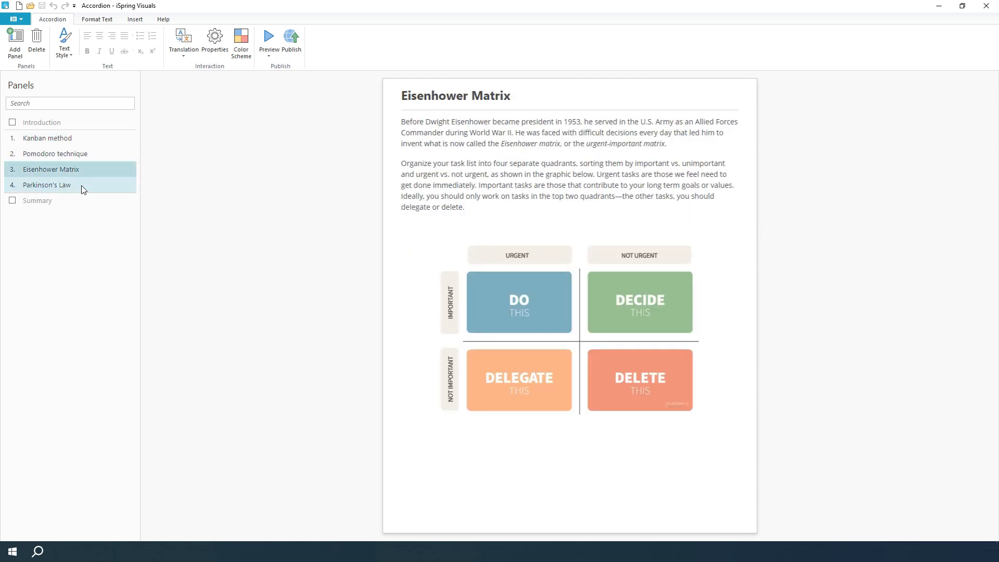
pyautogui.click(46, 186)
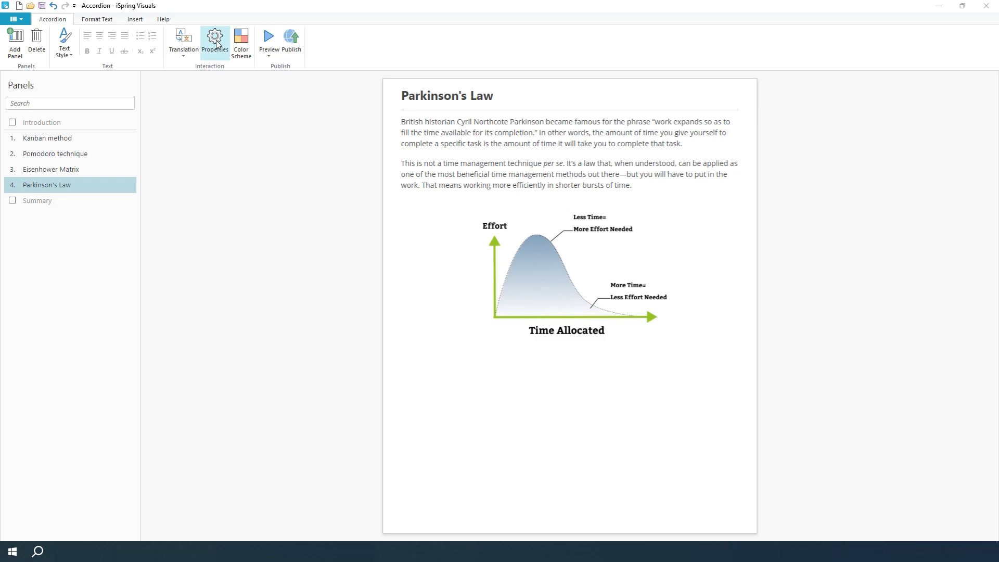
# Step: In Customization, hide the interaction title, set Corner Radius 10, and view Size and Color Scheme
pyautogui.click(215, 42)
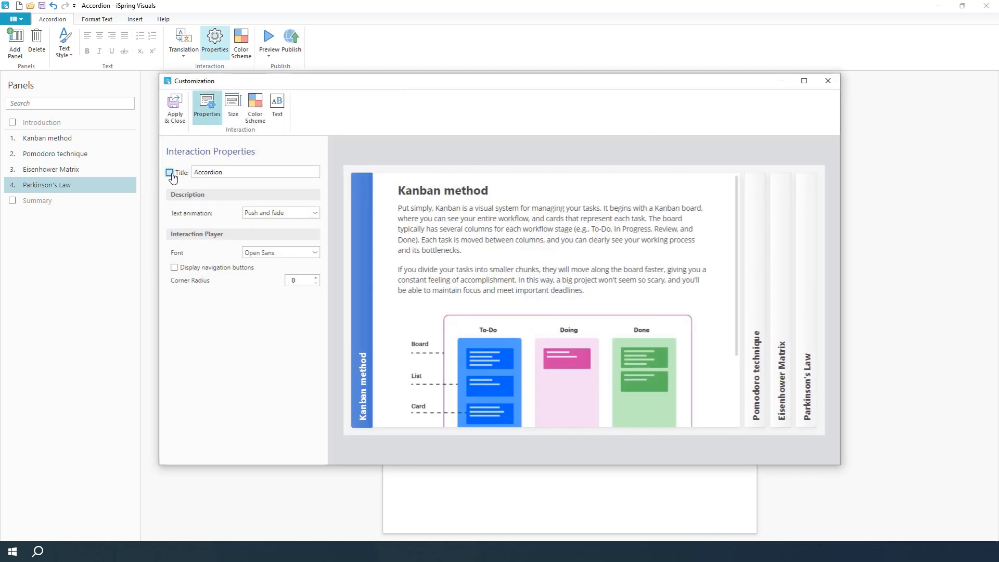
pyautogui.click(169, 172)
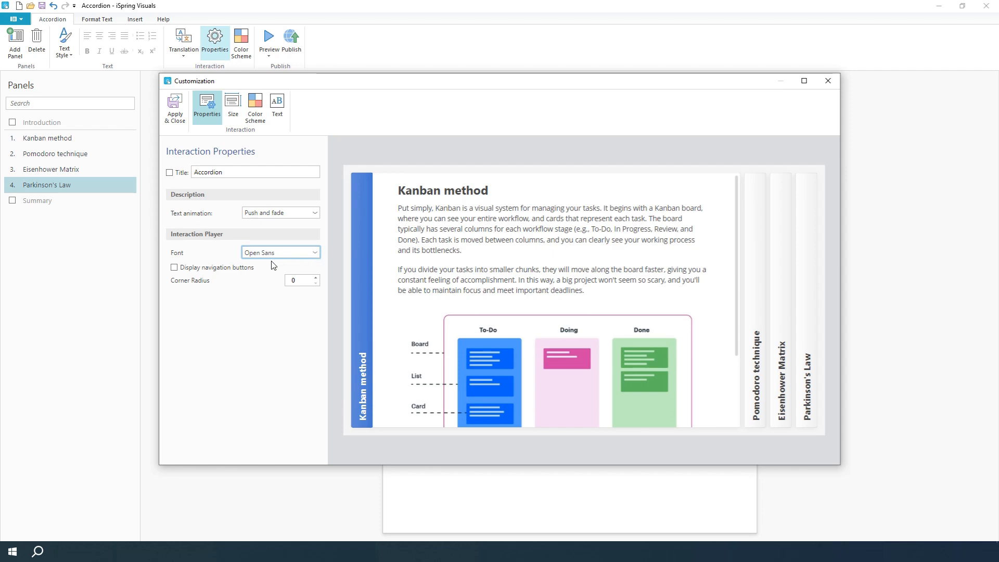
pyautogui.click(174, 268)
pyautogui.write('10')
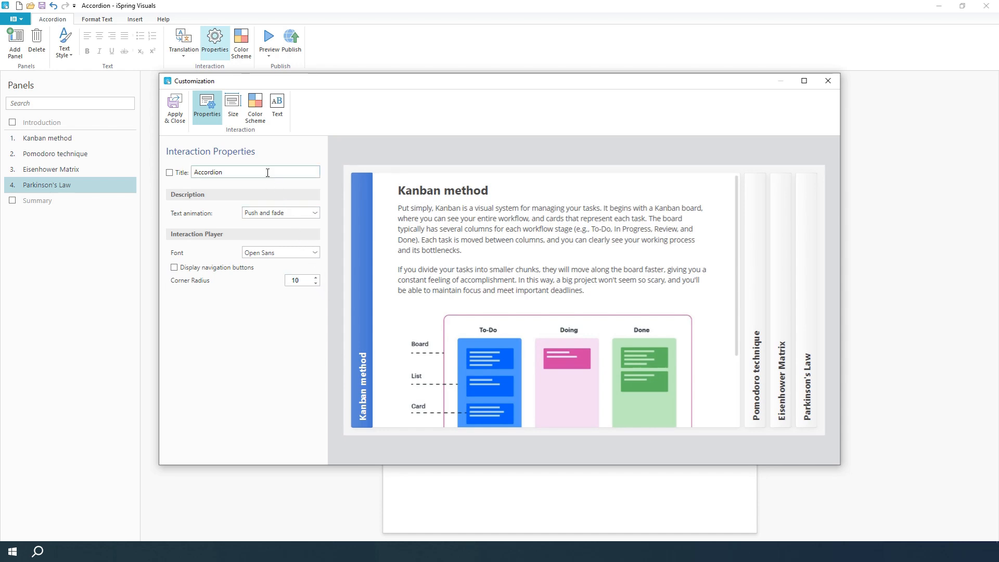
pyautogui.click(232, 105)
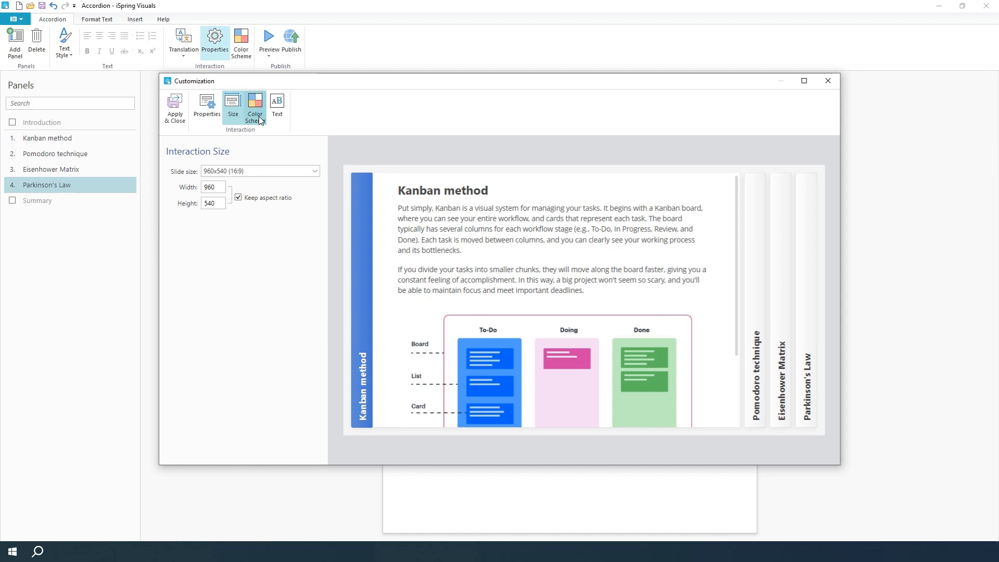
pyautogui.click(254, 105)
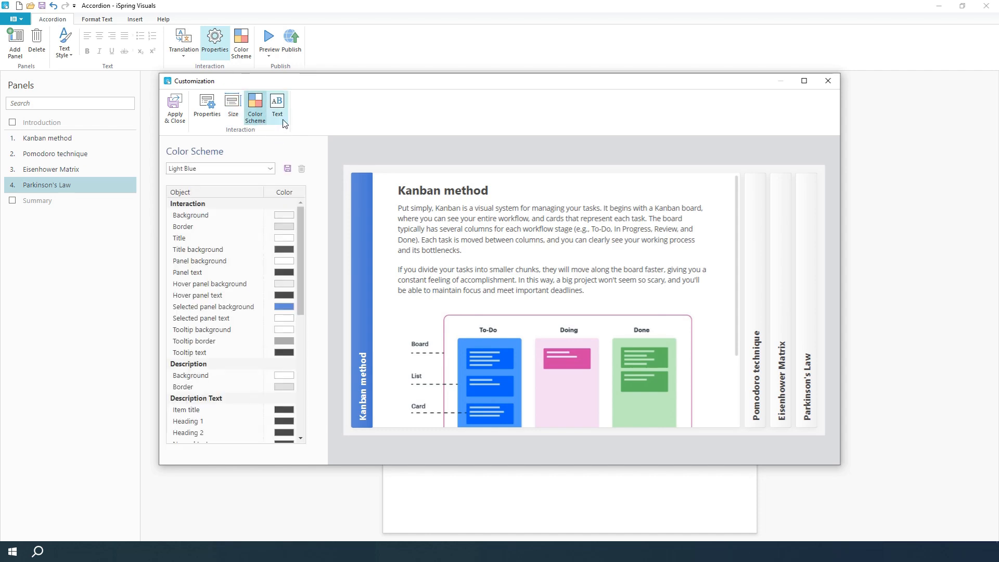
# Step: Change the next-slide button label from Next to 'Continue' and apply the customization
pyautogui.click(277, 105)
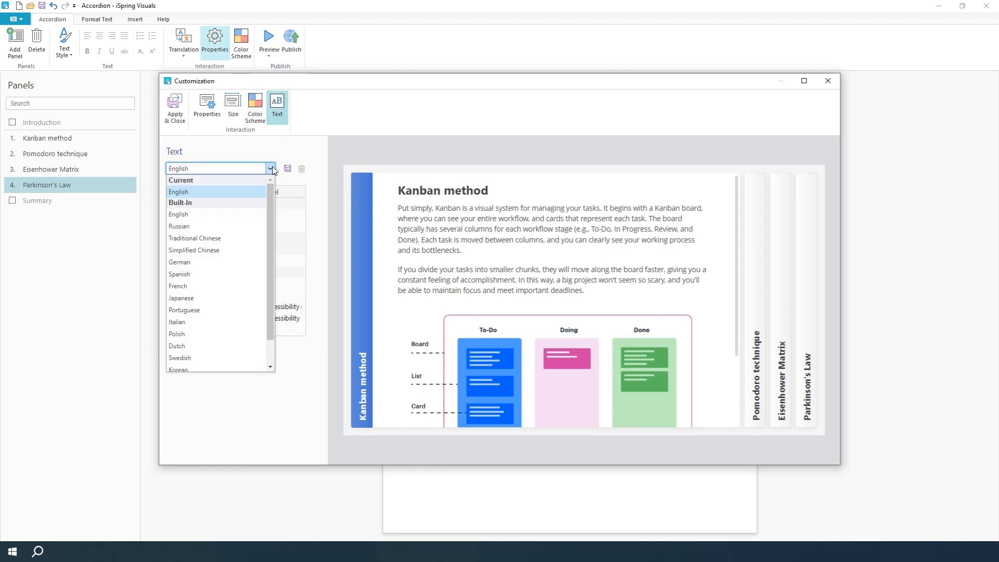
pyautogui.click(178, 192)
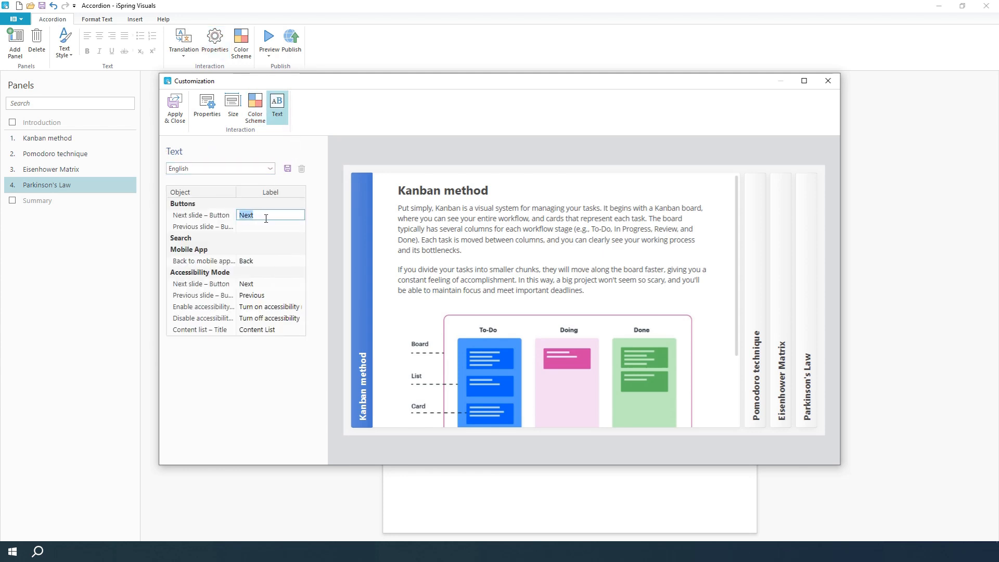
pyautogui.write('Continue')
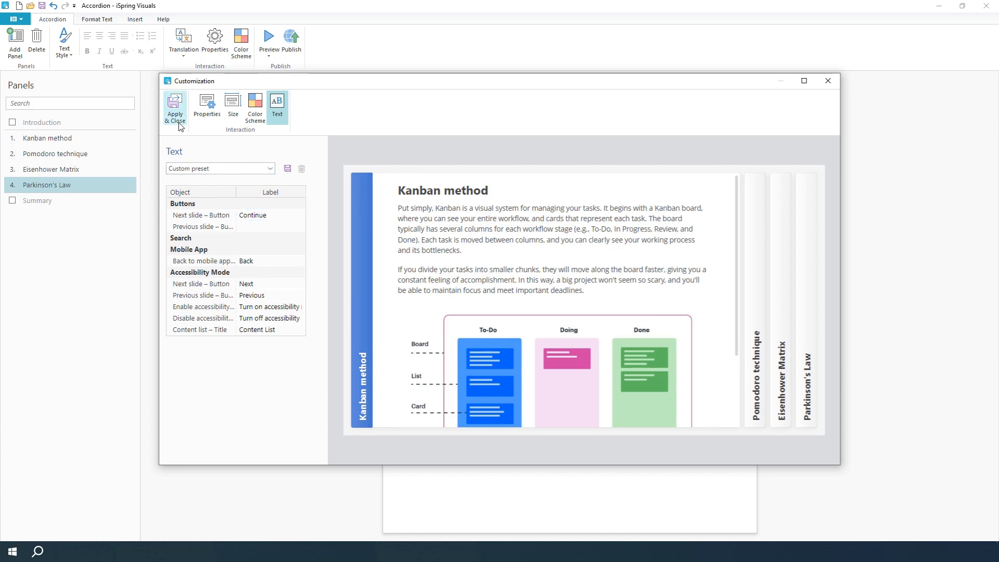
pyautogui.click(175, 106)
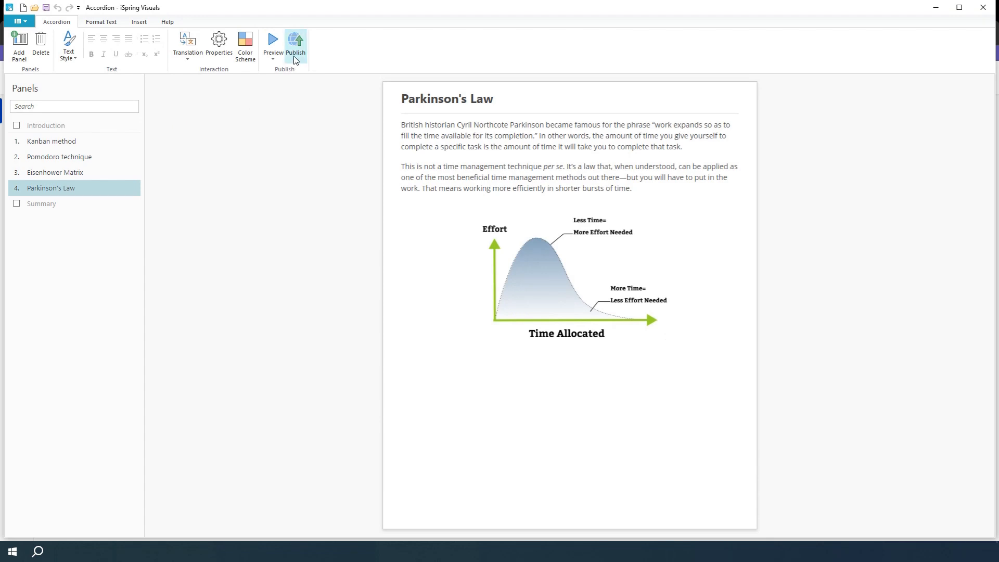
# Step: Review the My Computer, iSpring Cloud, iSpring Learn and LMS (SCORM 1.2) publishing options
pyautogui.click(294, 44)
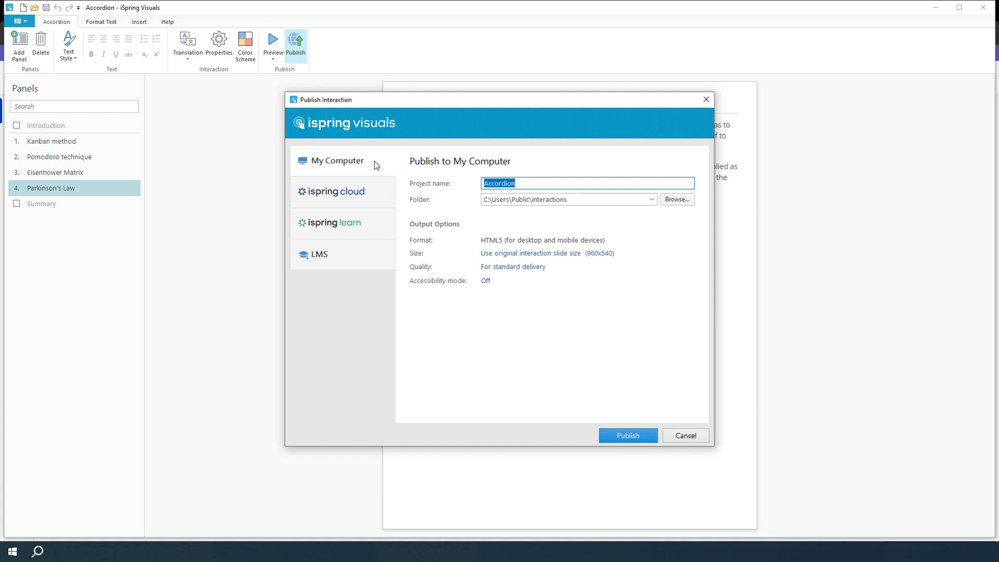
pyautogui.moveTo(407, 217)
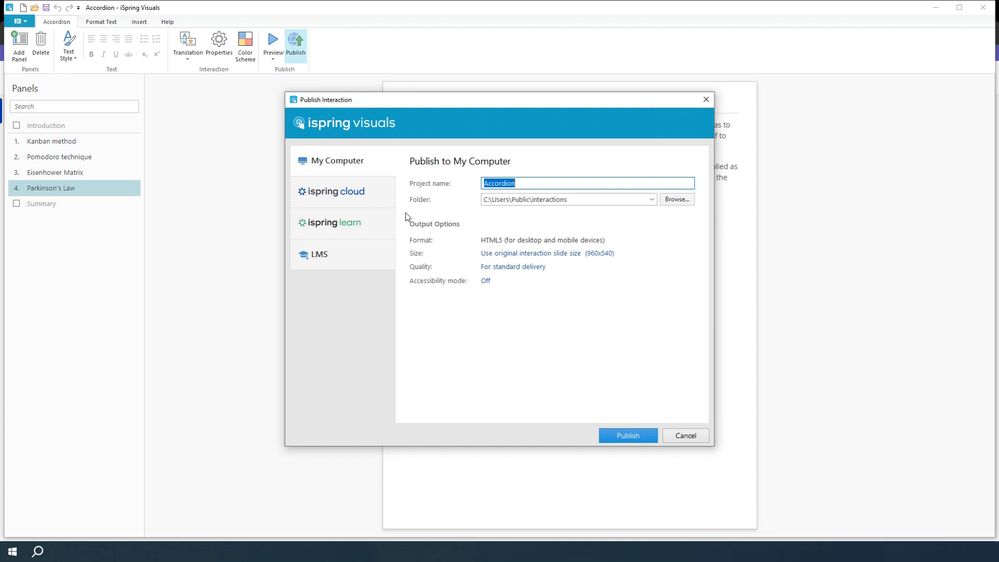
pyautogui.click(334, 191)
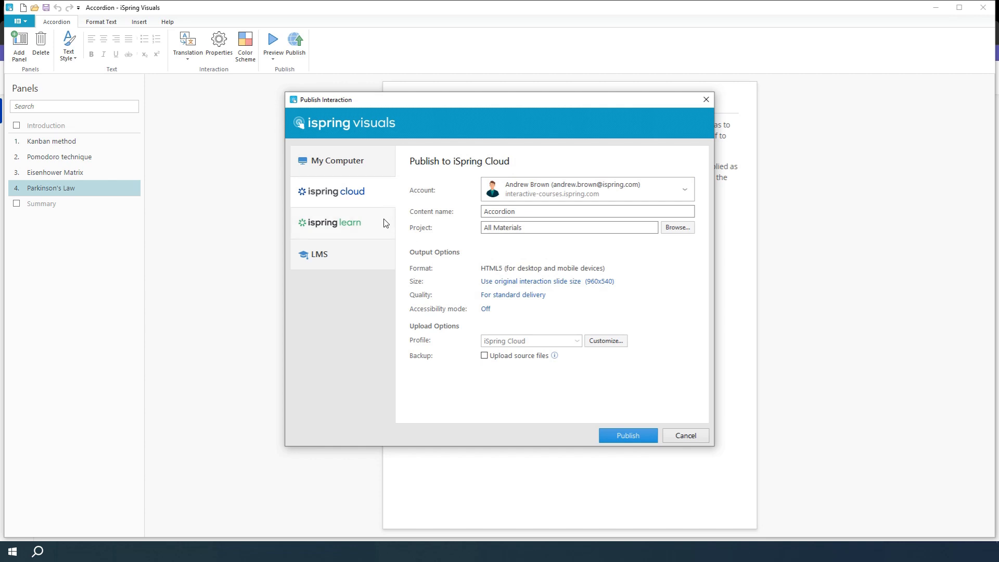
pyautogui.click(333, 223)
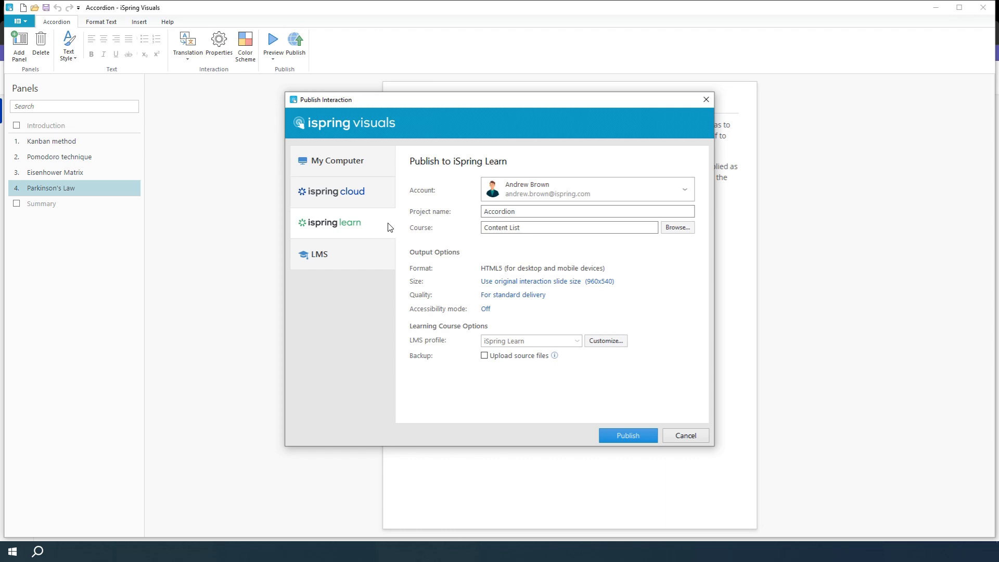
pyautogui.click(320, 254)
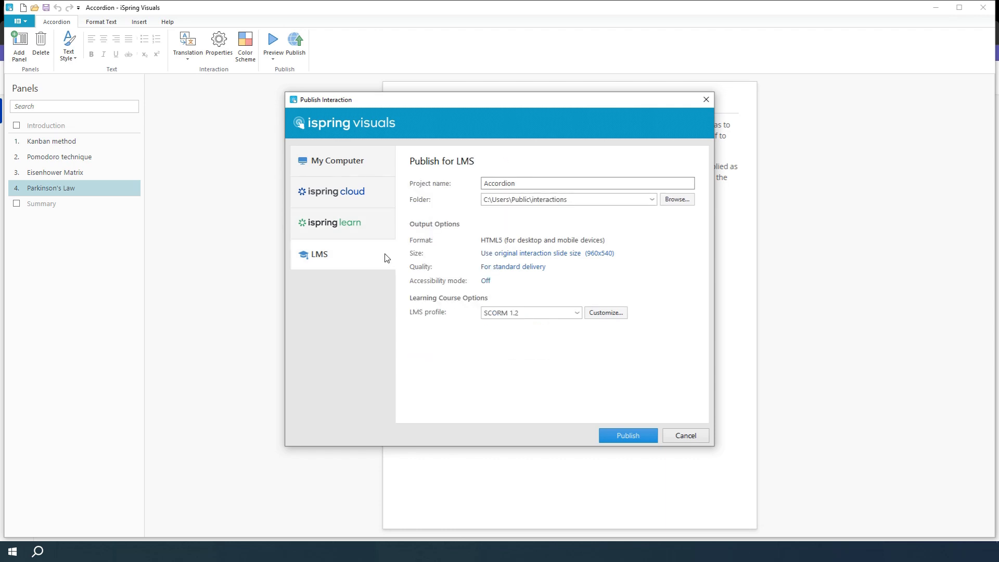
pyautogui.moveTo(518, 288)
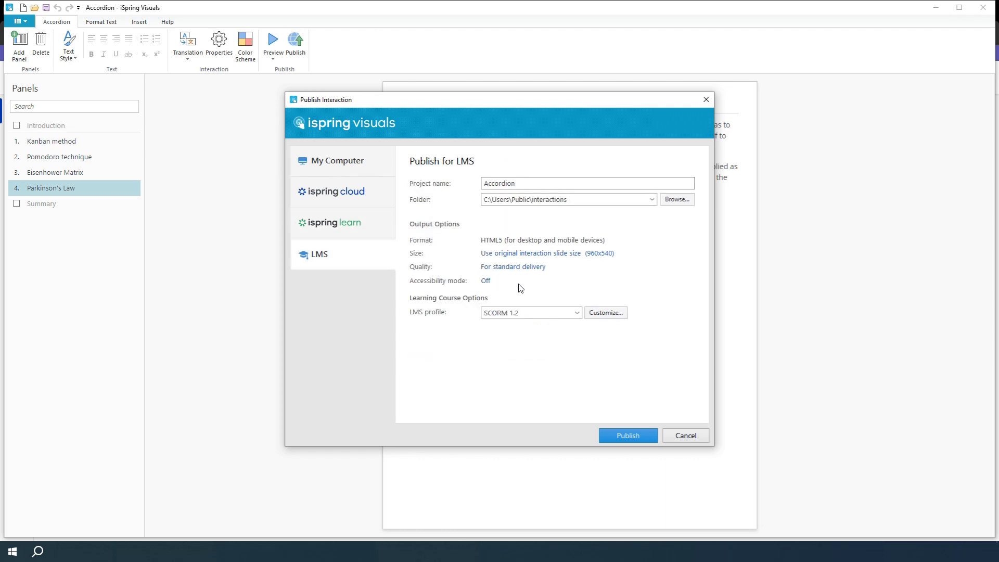
pyautogui.click(575, 313)
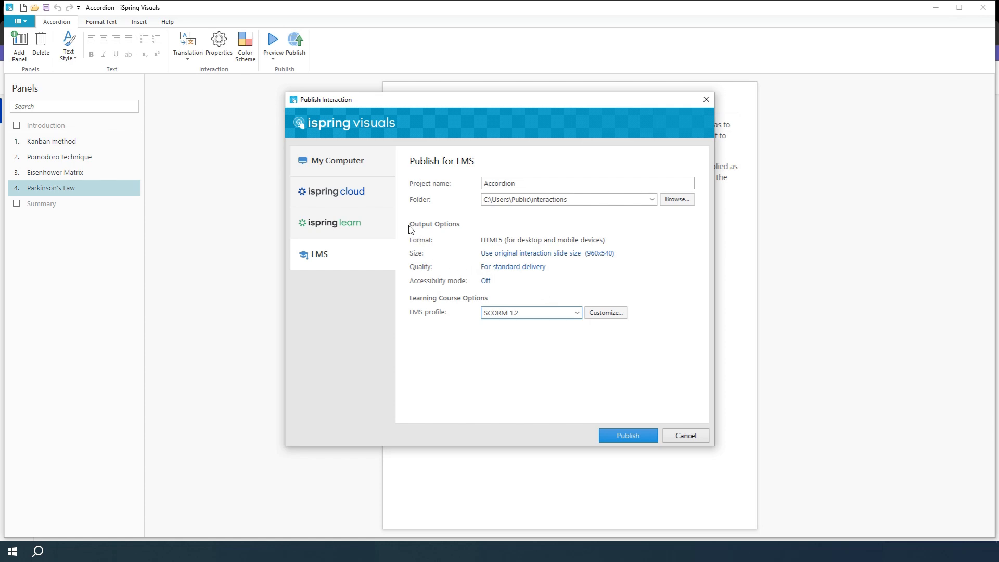
# Step: Publish to iSpring Cloud as 'Time Management' in the Learning Content project with source files uploaded
pyautogui.click(336, 192)
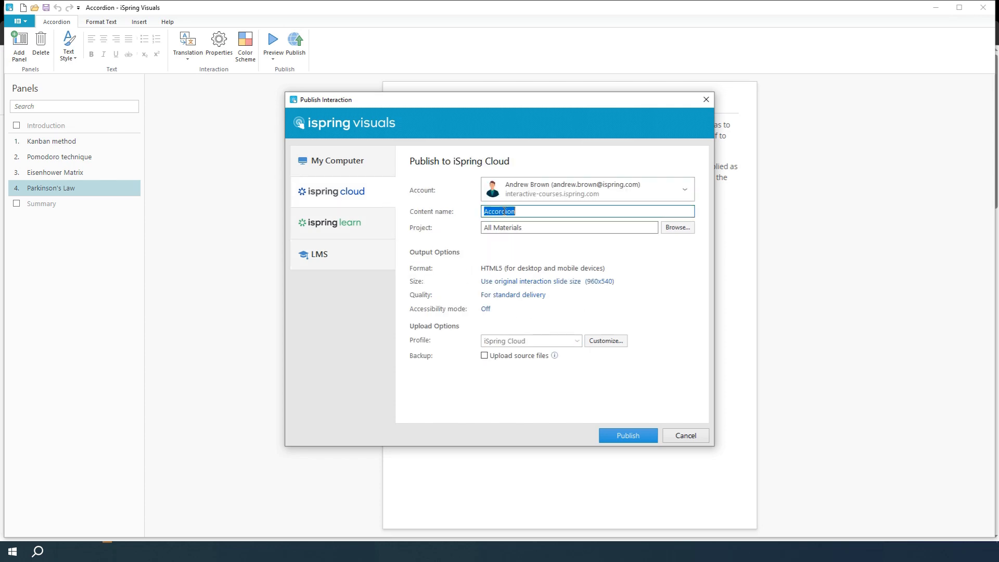
pyautogui.write('Time Management')
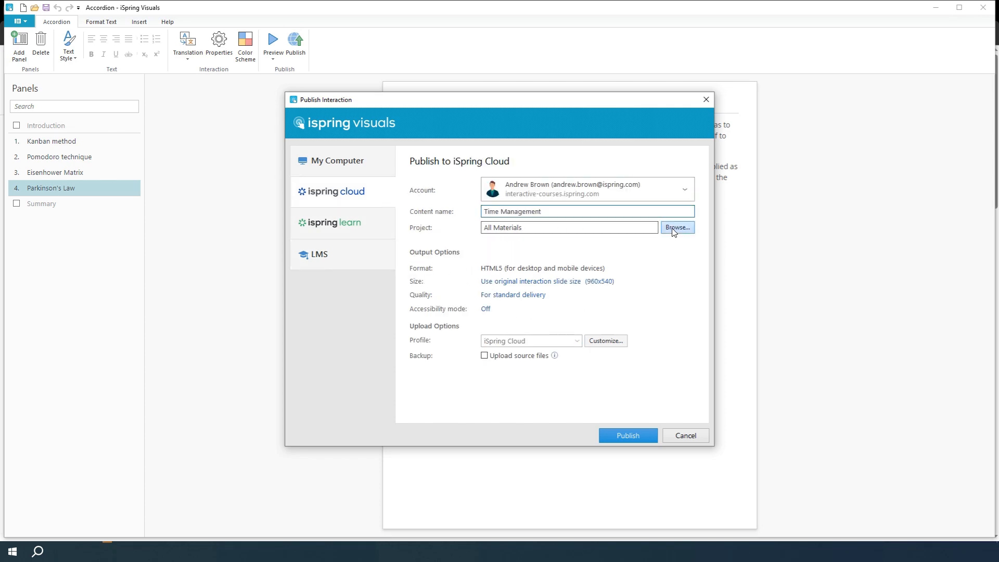
pyautogui.click(677, 228)
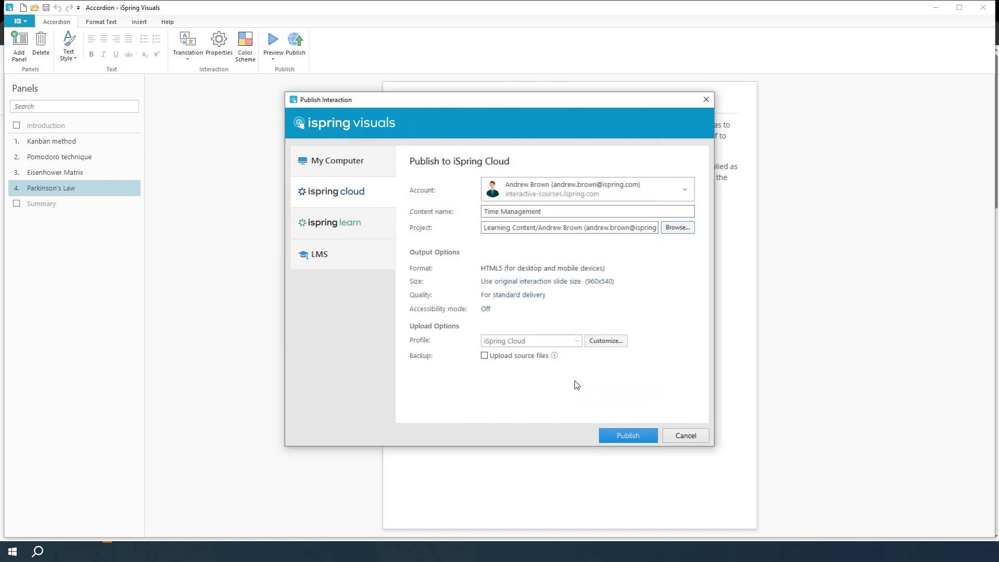
pyautogui.moveTo(499, 368)
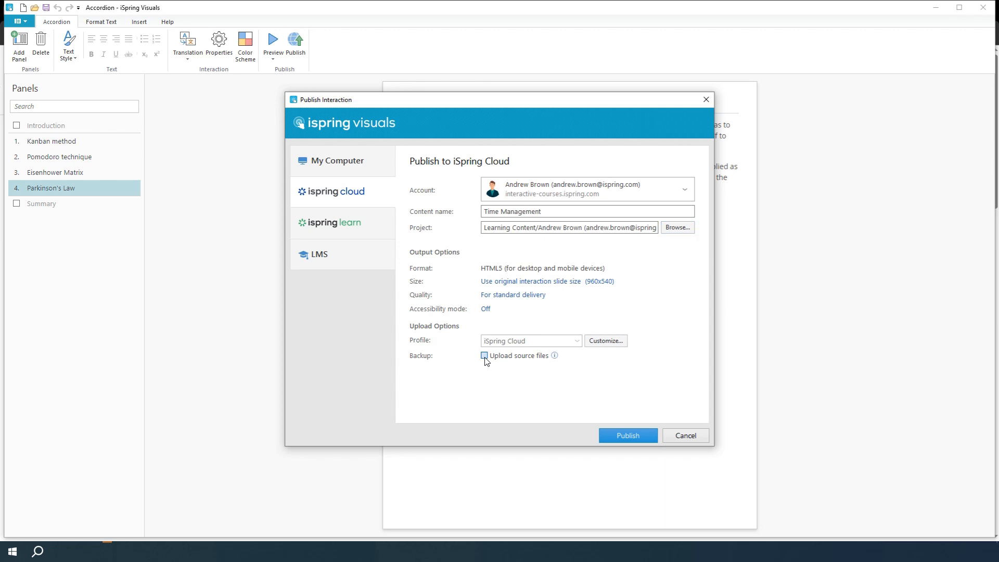
pyautogui.click(483, 356)
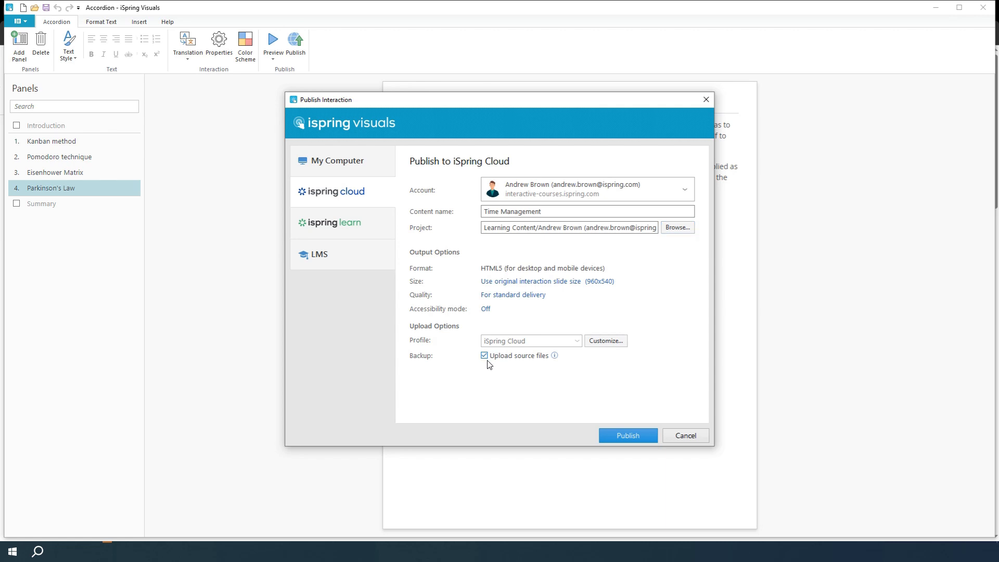
pyautogui.click(627, 435)
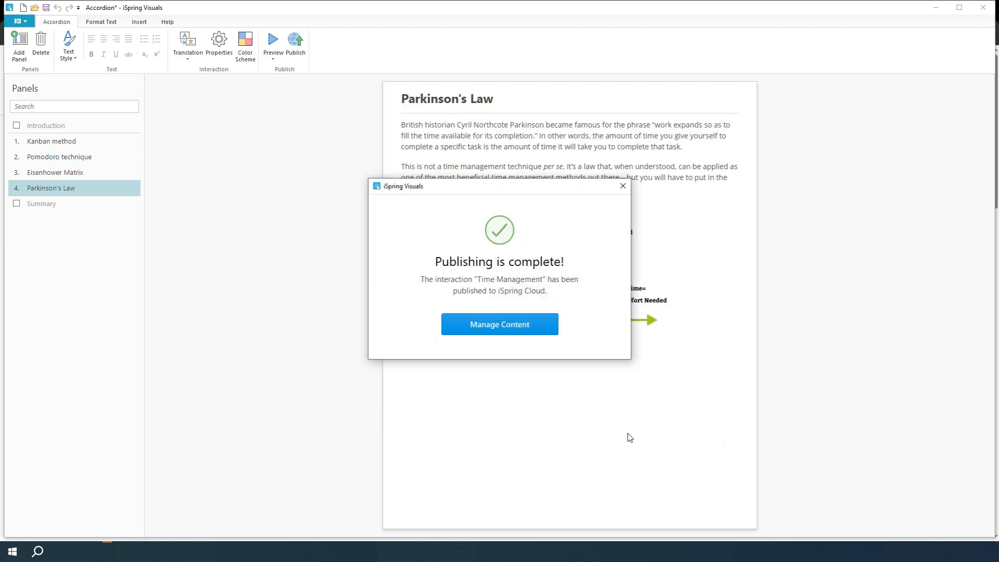
pyautogui.moveTo(500, 336)
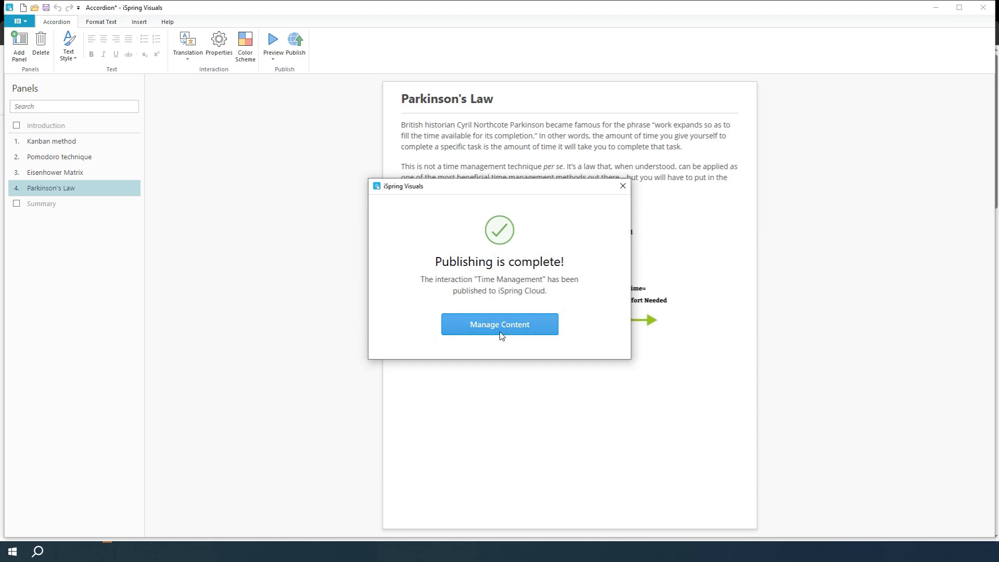
# Step: Preview the published Time Management interaction with the Eisenhower Matrix panel expanded, then reach its sharing settings
pyautogui.click(500, 324)
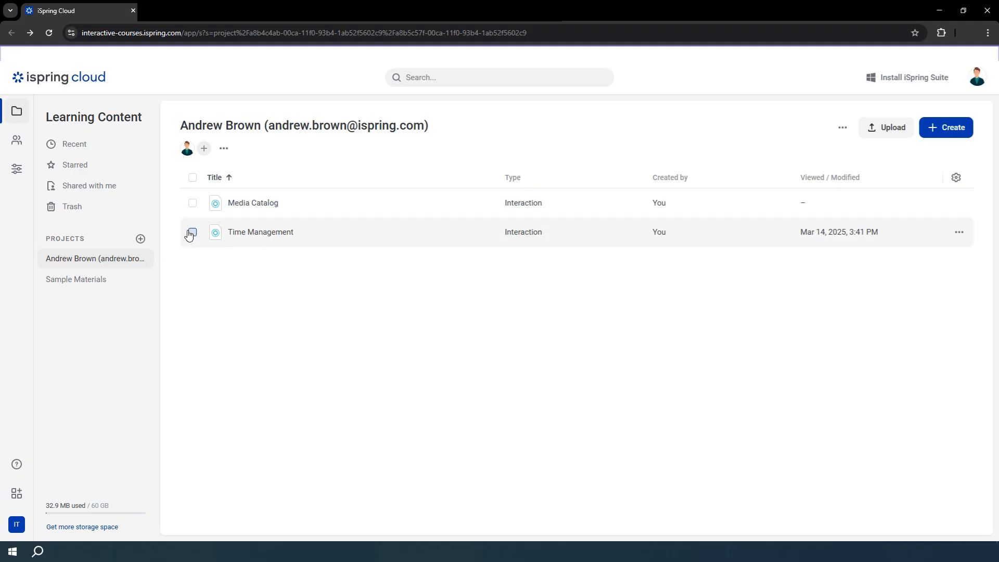
pyautogui.doubleClick(260, 231)
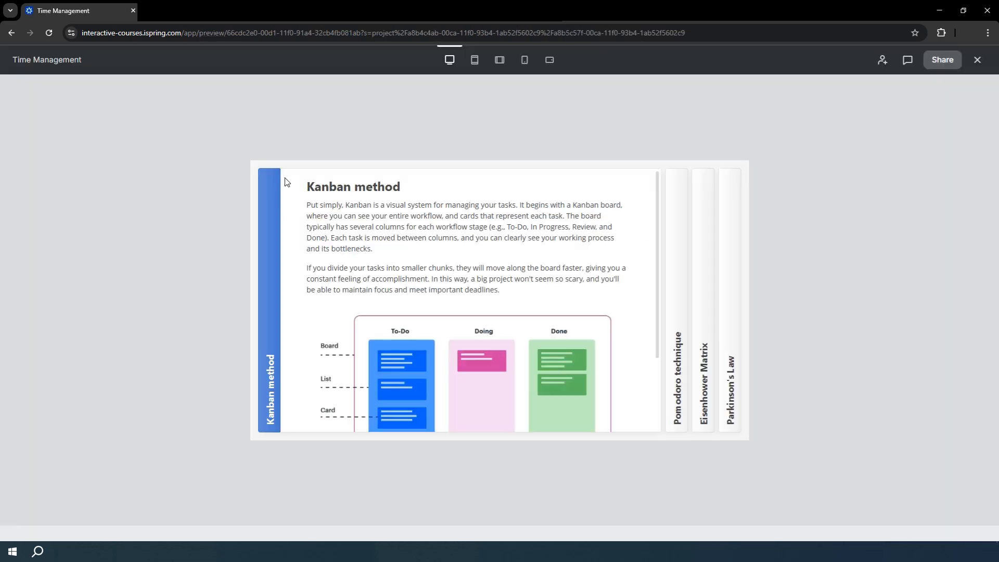
pyautogui.click(702, 376)
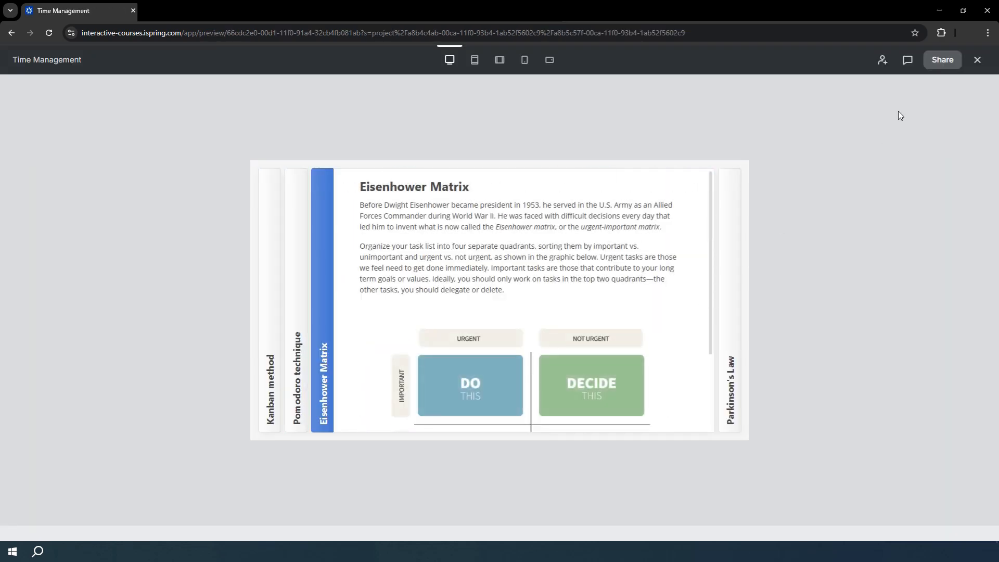
pyautogui.click(941, 60)
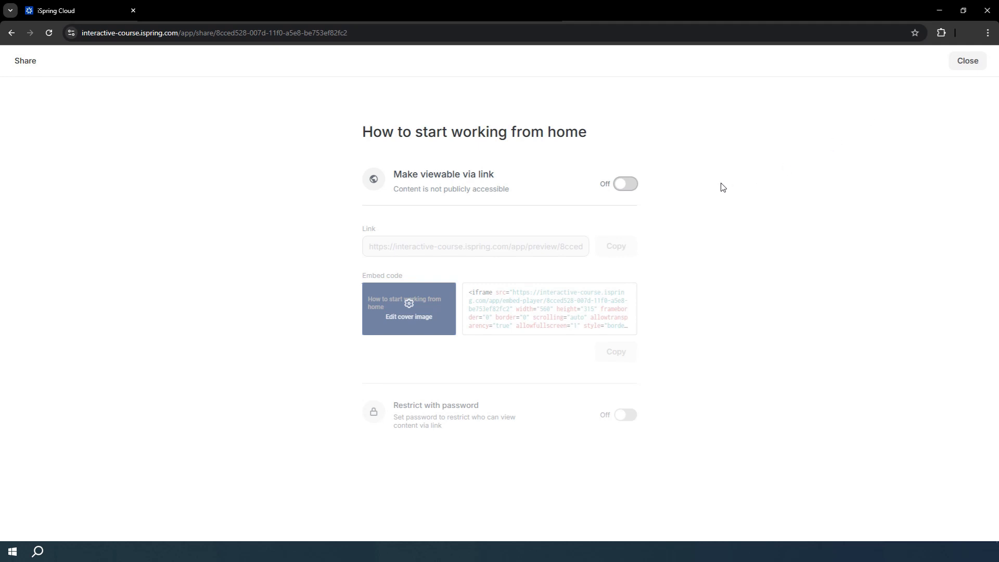
# Step: Make the content viewable by anyone with the link and copy its embed code to the clipboard
pyautogui.click(624, 185)
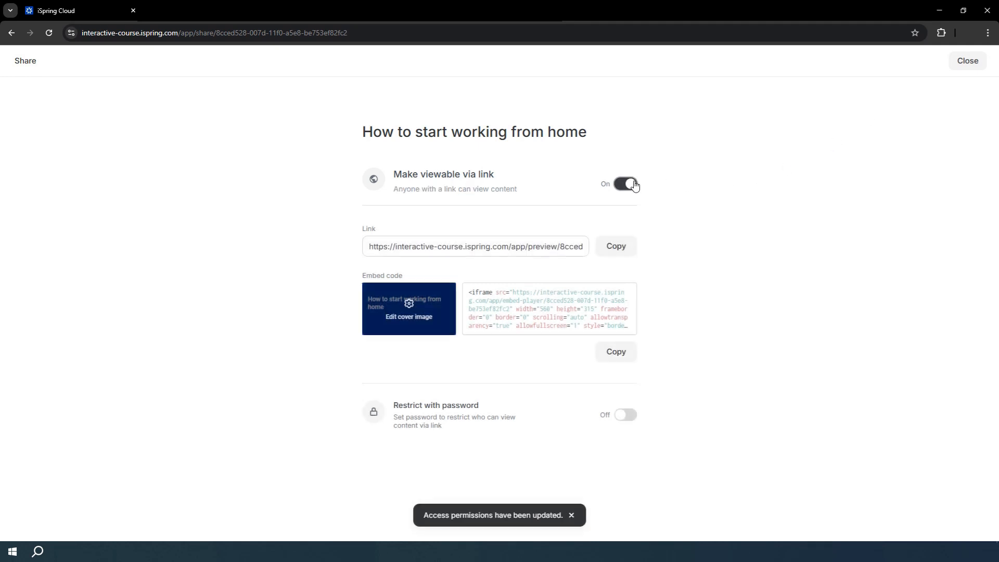
pyautogui.click(615, 247)
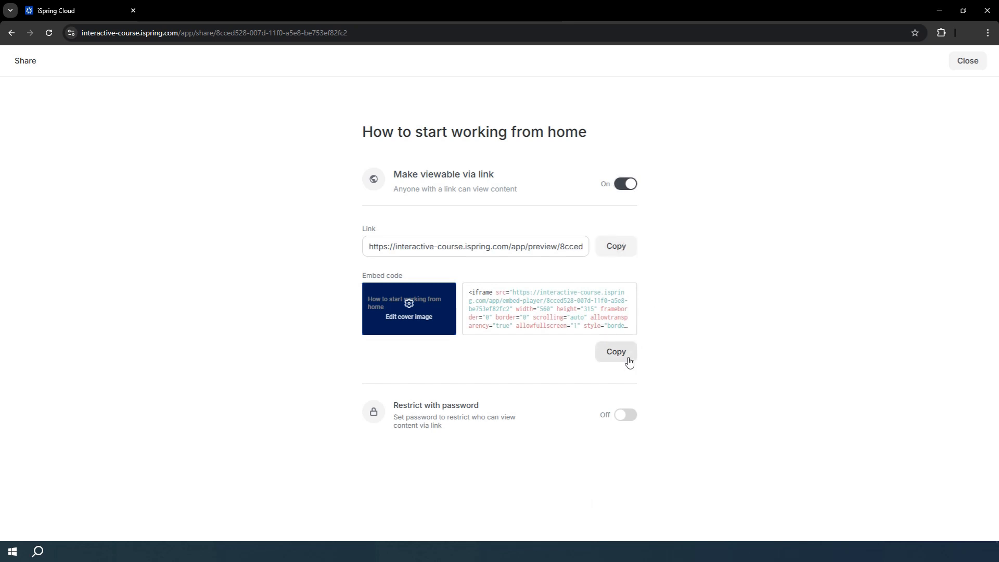
pyautogui.click(615, 351)
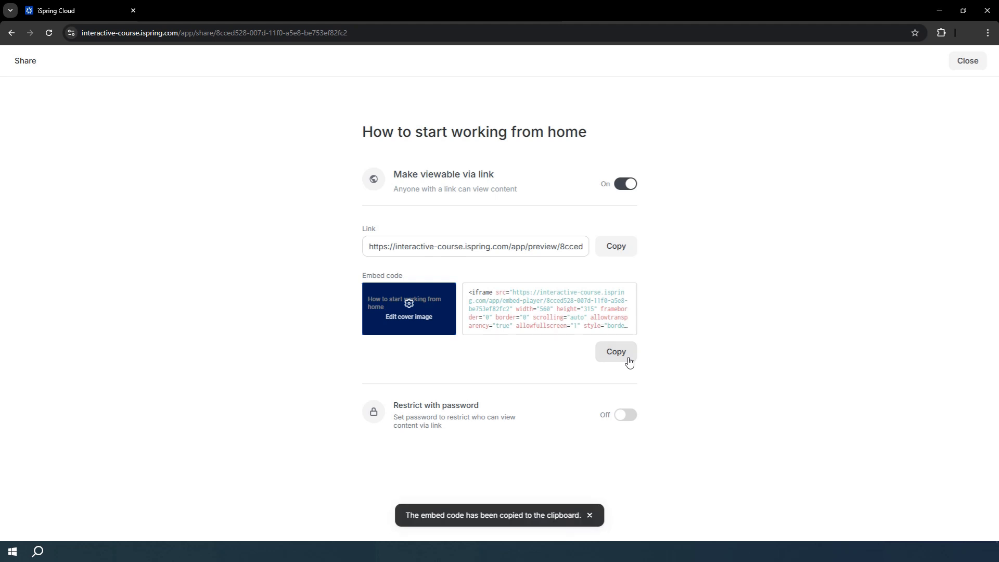
pyautogui.moveTo(431, 333)
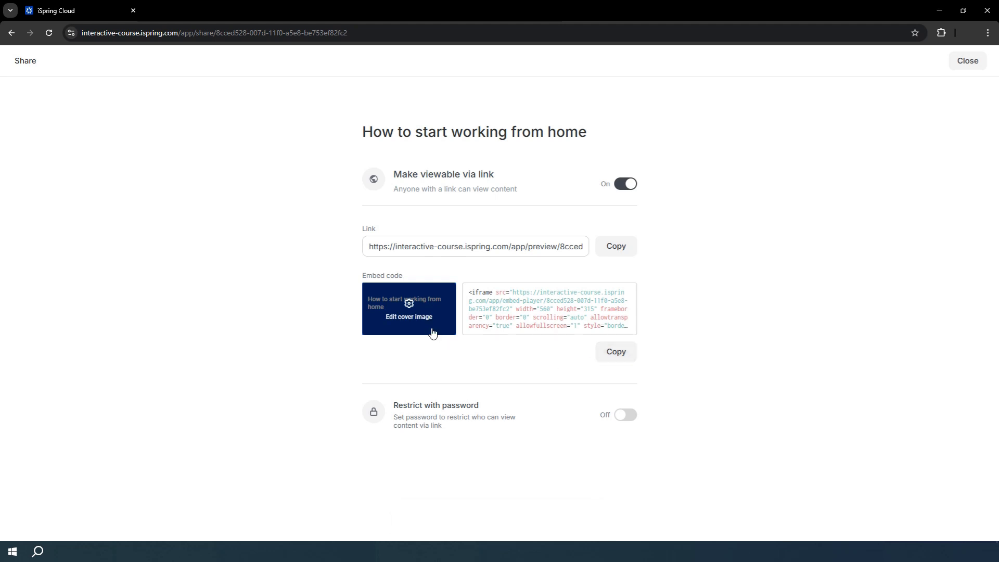
pyautogui.moveTo(617, 412)
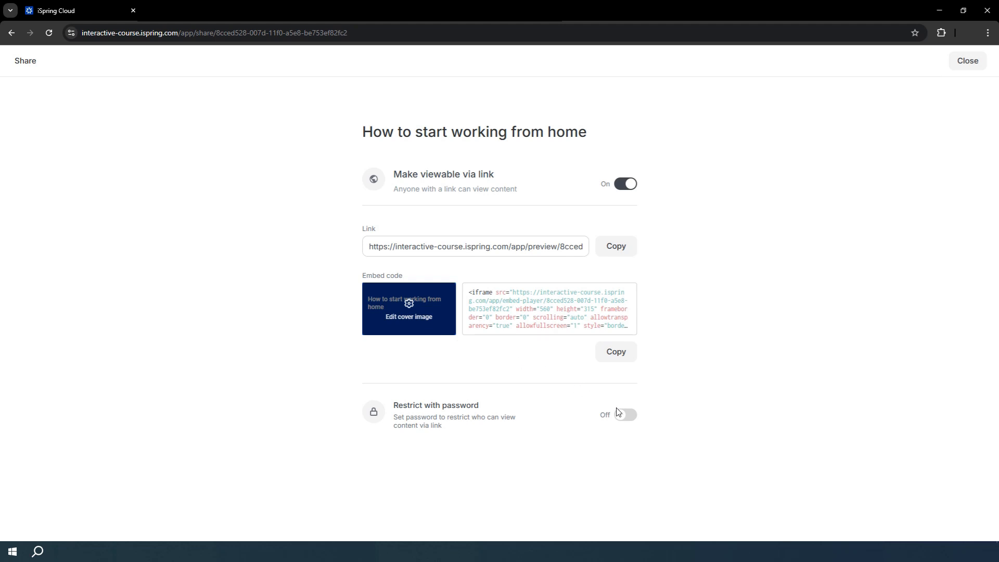
# Step: Toggle the Restrict with password option on and back off for the link
pyautogui.click(625, 415)
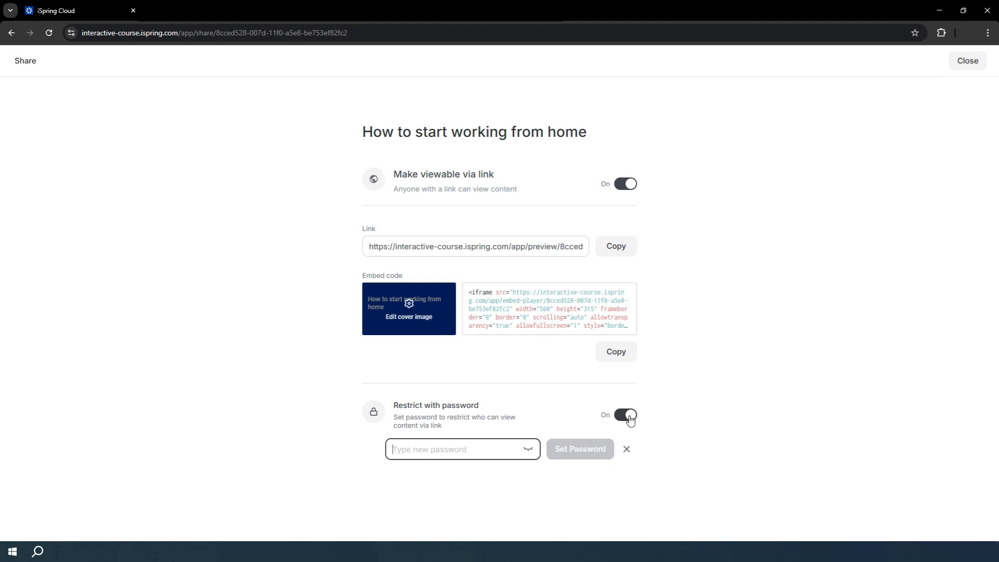
pyautogui.click(625, 415)
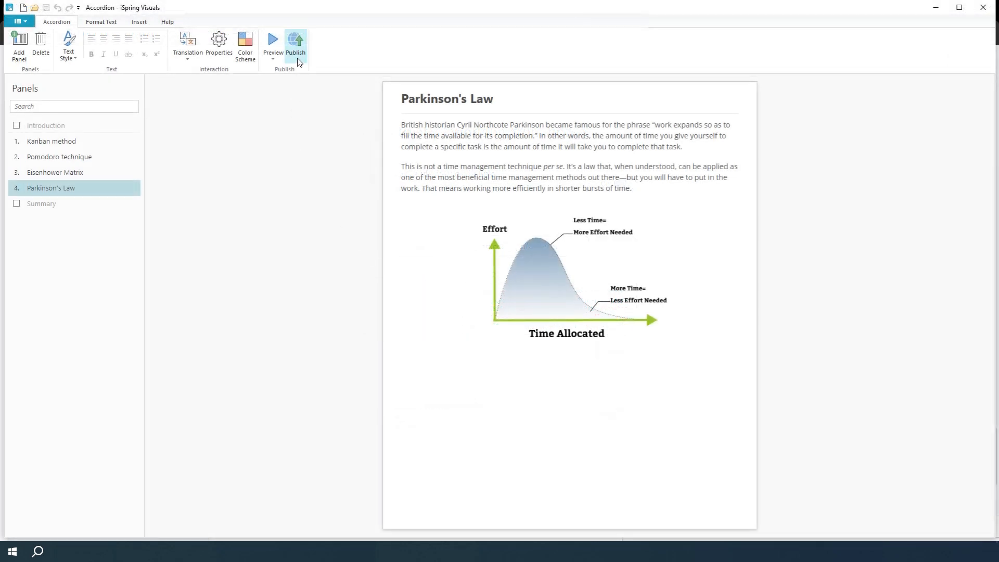
# Step: Publish Time management as HTML5 to the local Time management methods folder via My Computer
pyautogui.click(295, 45)
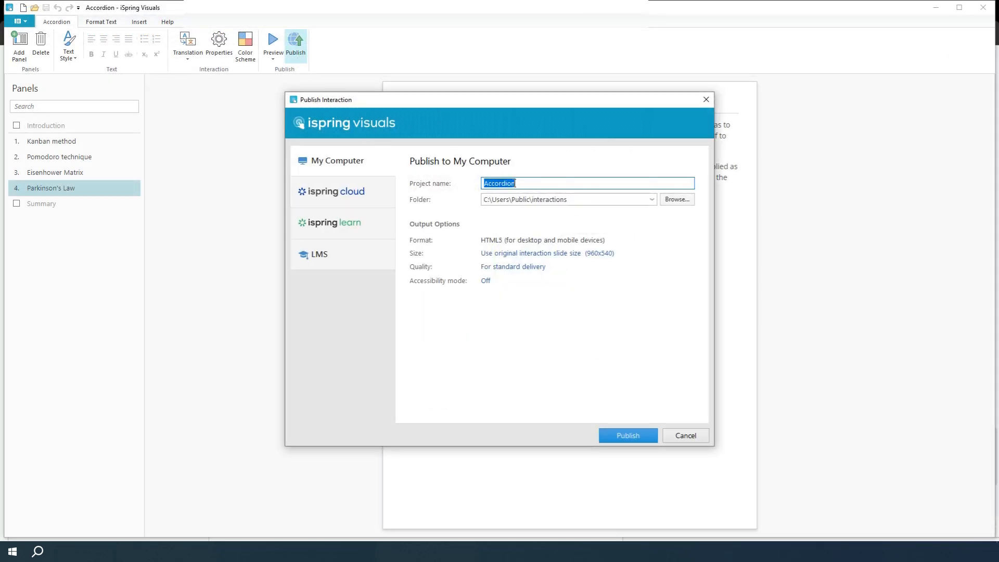
pyautogui.click(676, 199)
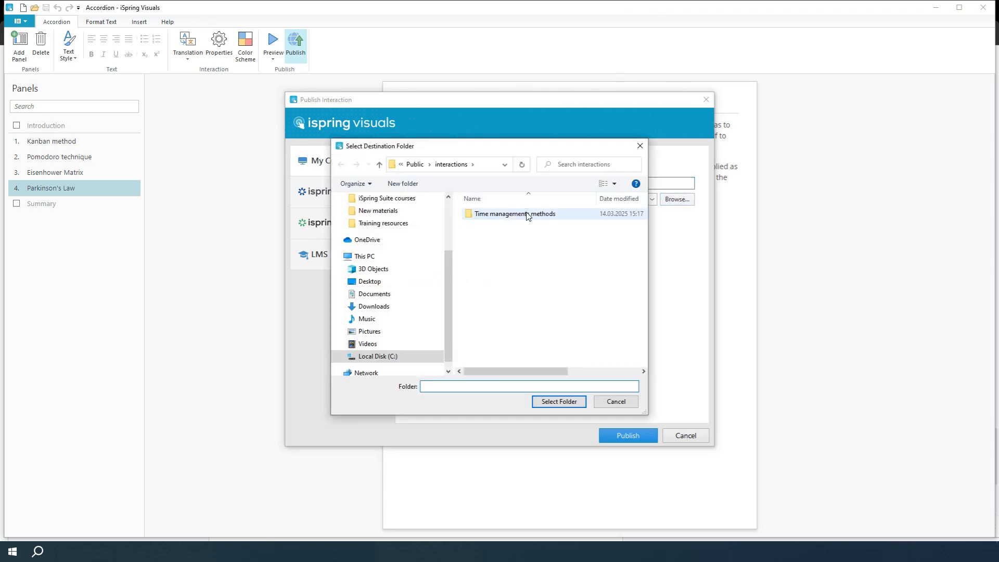
pyautogui.click(558, 402)
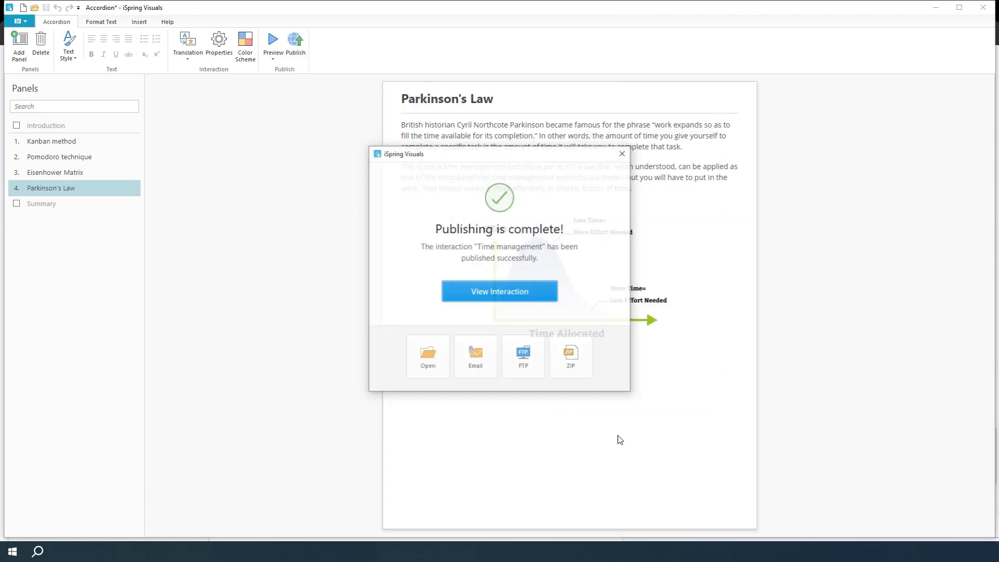
# Step: View the Time management (Published) output folder containing data and index.html
pyautogui.click(428, 357)
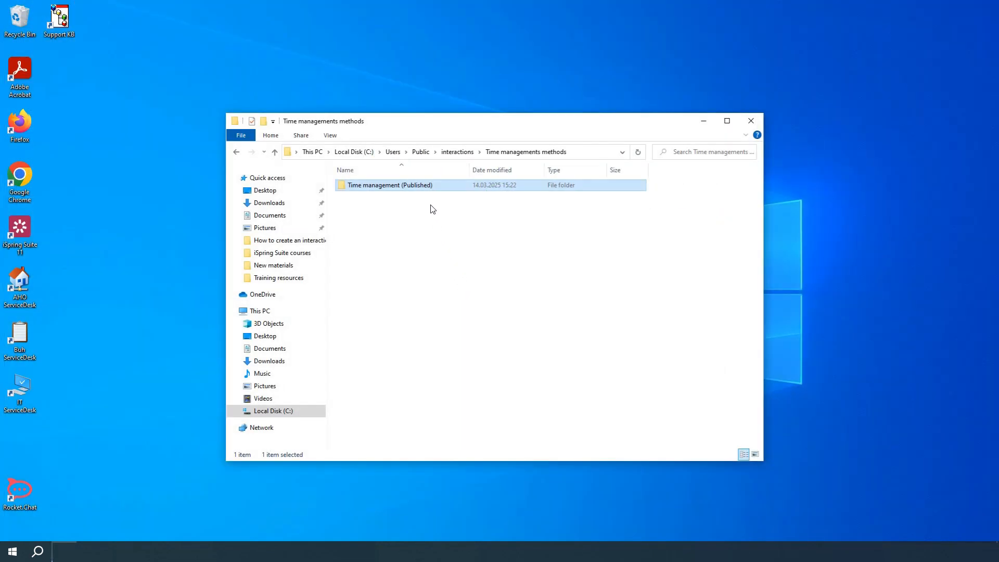
pyautogui.doubleClick(390, 185)
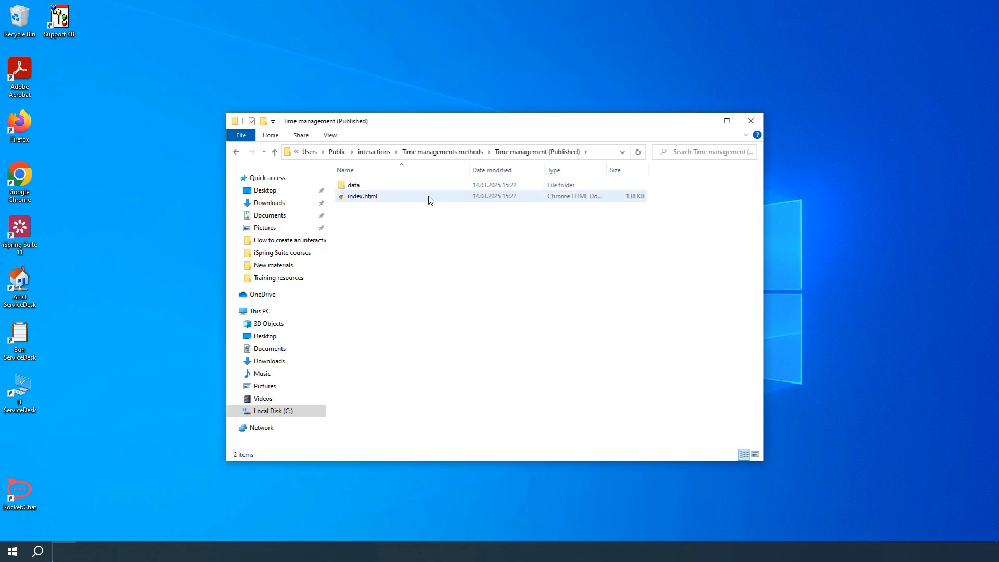